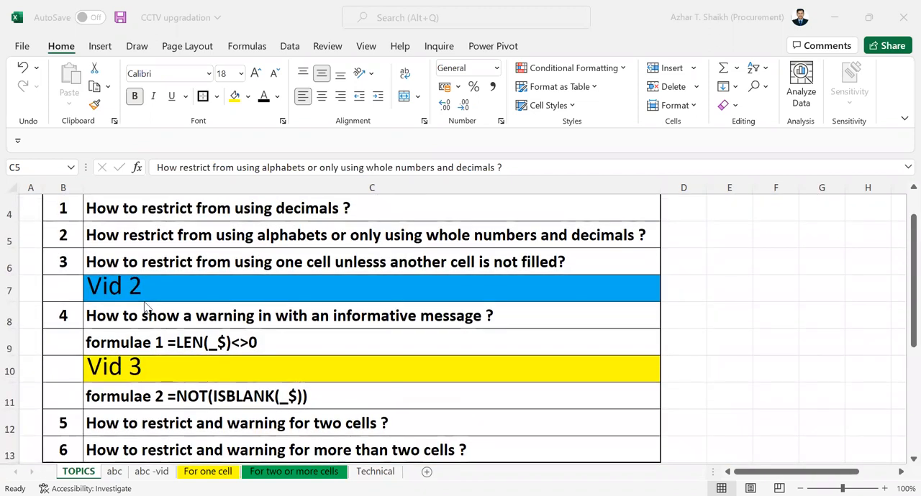
# - Test the Stop alerts with rate 200, cancelling to discard the rate and specs entries
pyautogui.scroll(-3)
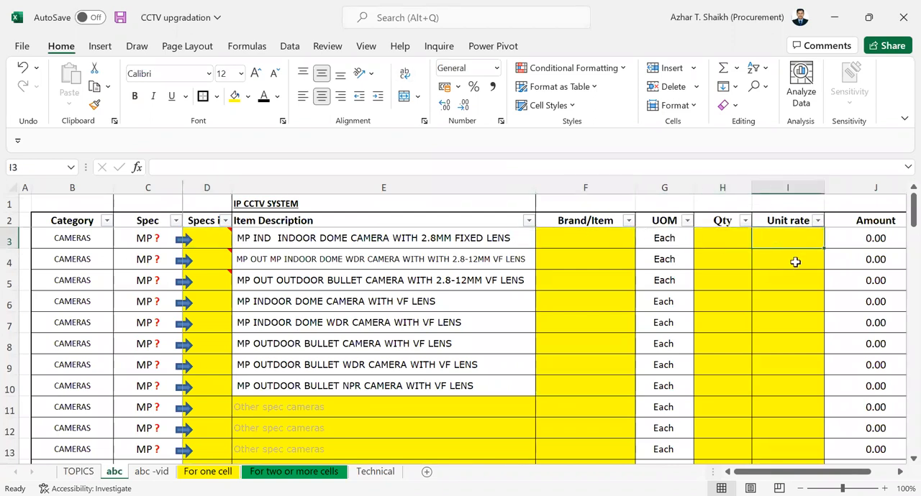
pyautogui.write('200')
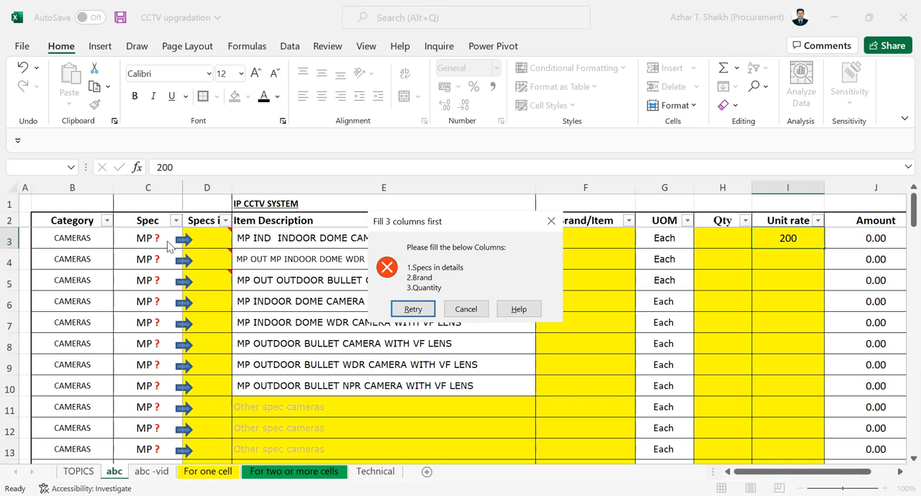
pyautogui.moveTo(440, 275)
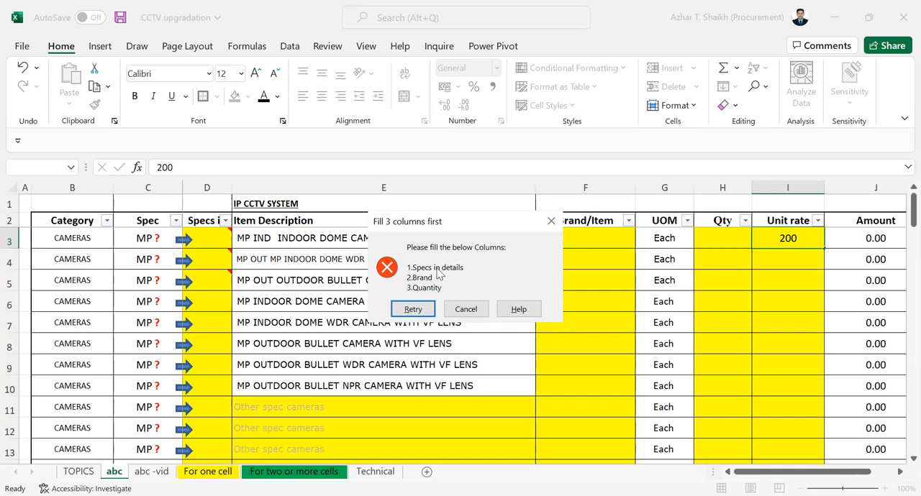
pyautogui.moveTo(449, 291)
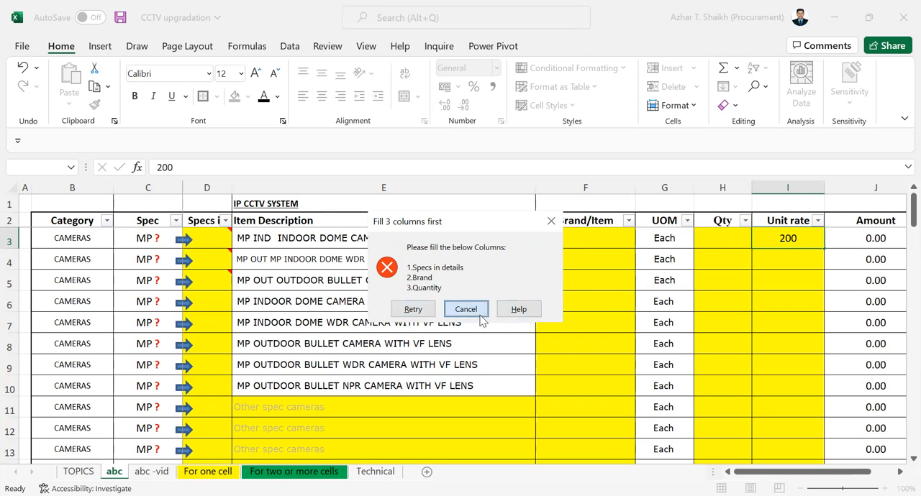
pyautogui.click(466, 309)
pyautogui.write('hhj')
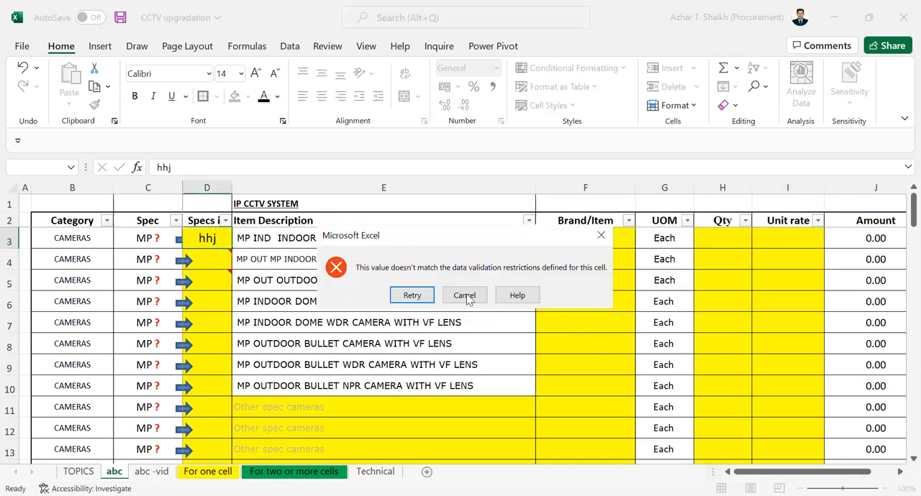
pyautogui.click(464, 295)
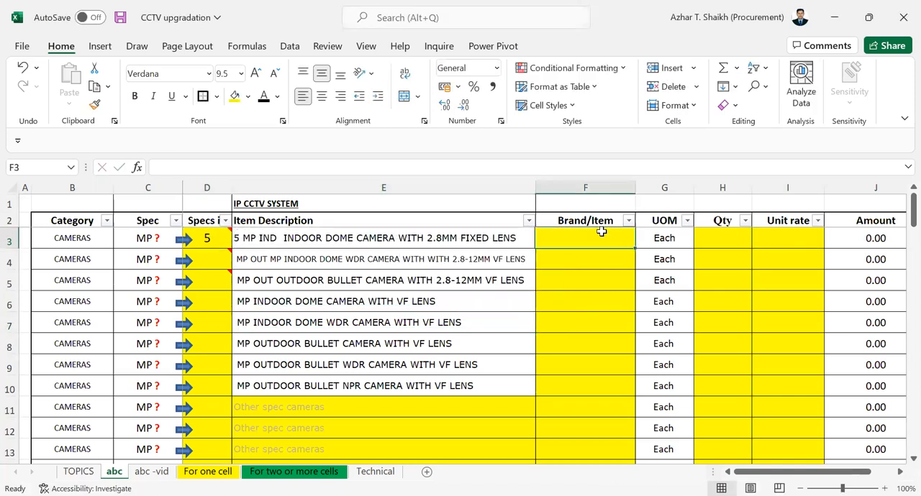
# - Fill row 3 with brand kily, quantity 20 and unit rate 100, giving 2,000.00
pyautogui.write('kil')
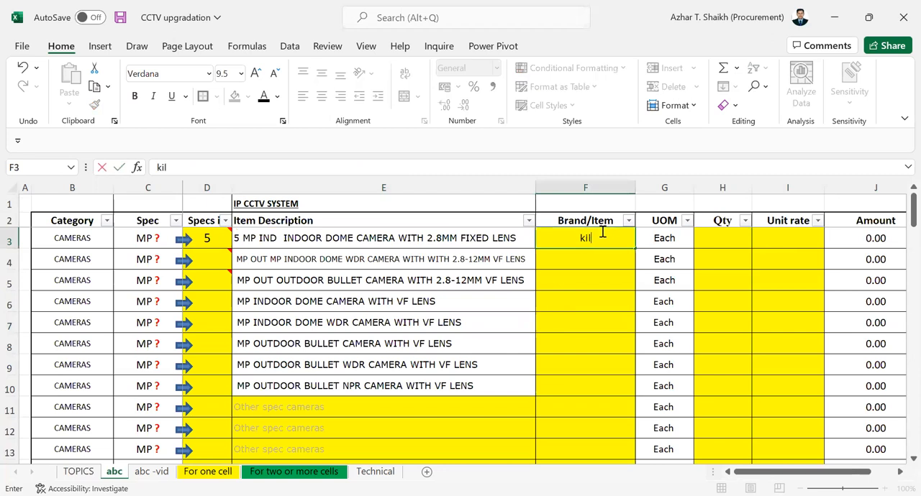
pyautogui.write('y')
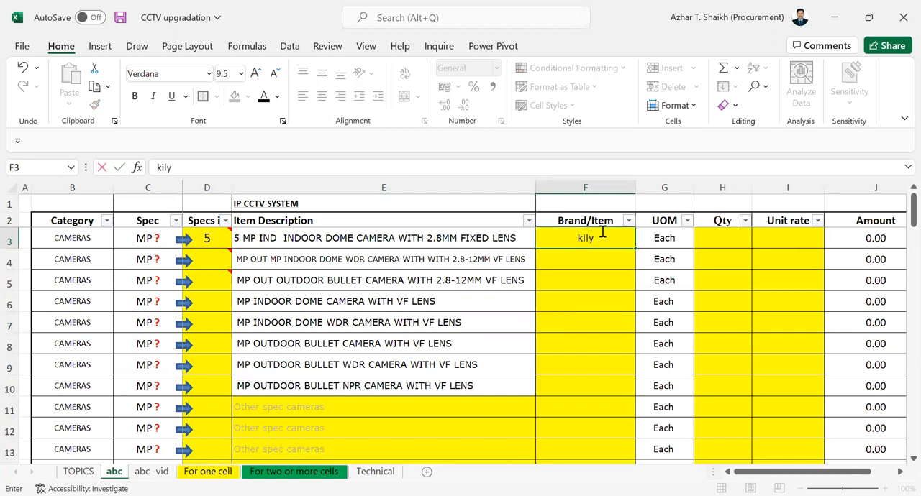
pyautogui.click(777, 238)
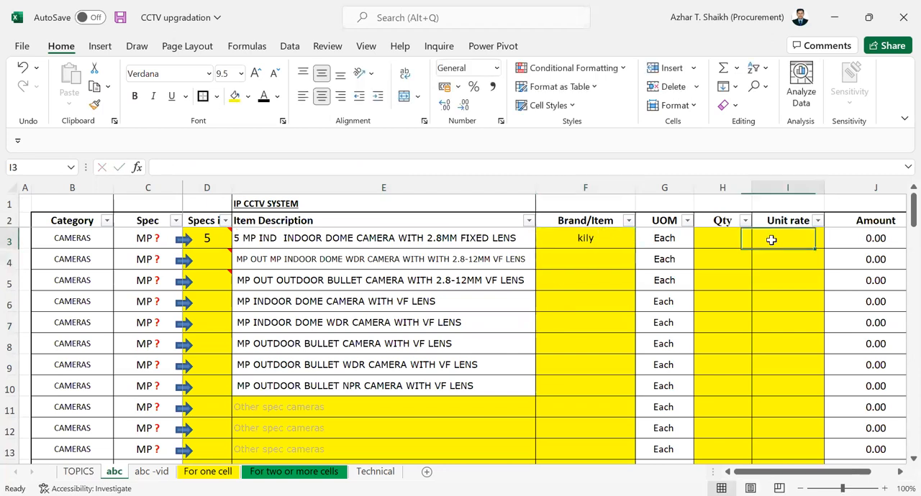
pyautogui.write('20')
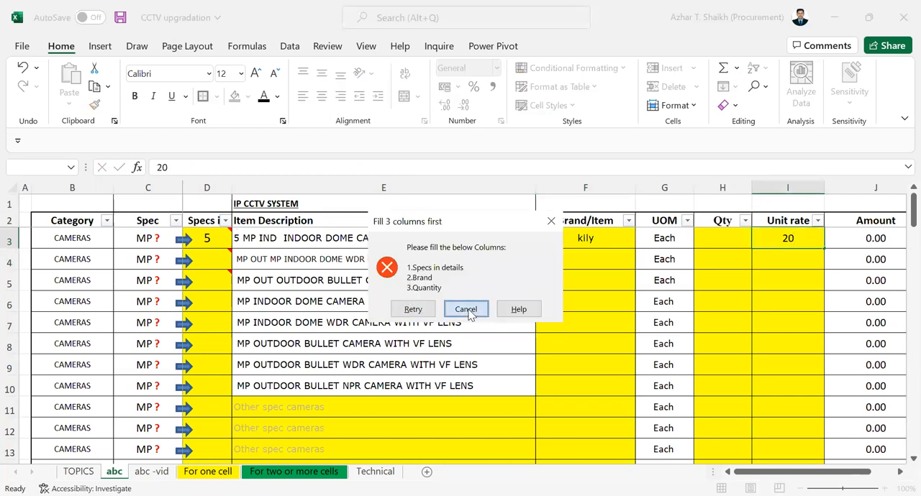
pyautogui.click(465, 309)
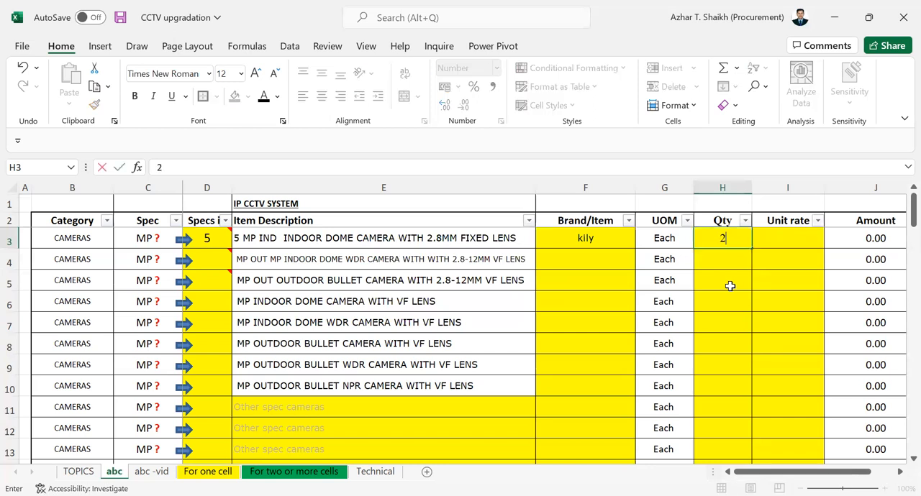
pyautogui.write('100')
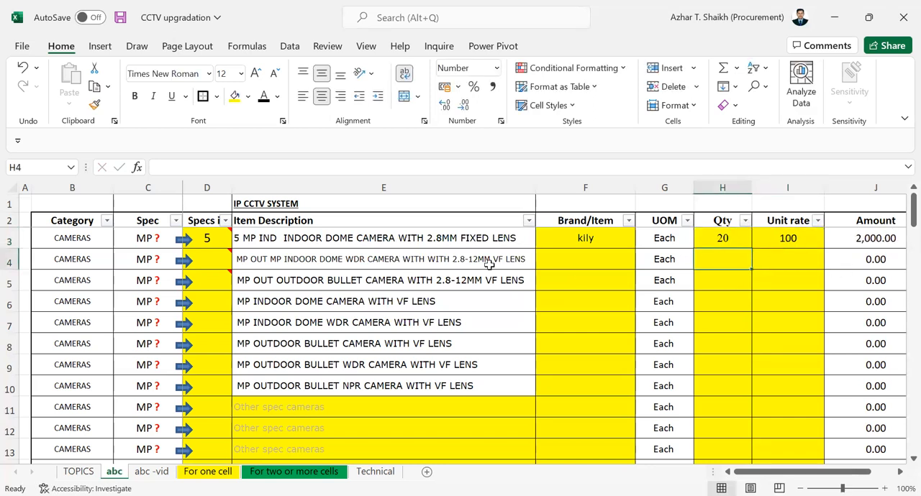
pyautogui.click(875, 238)
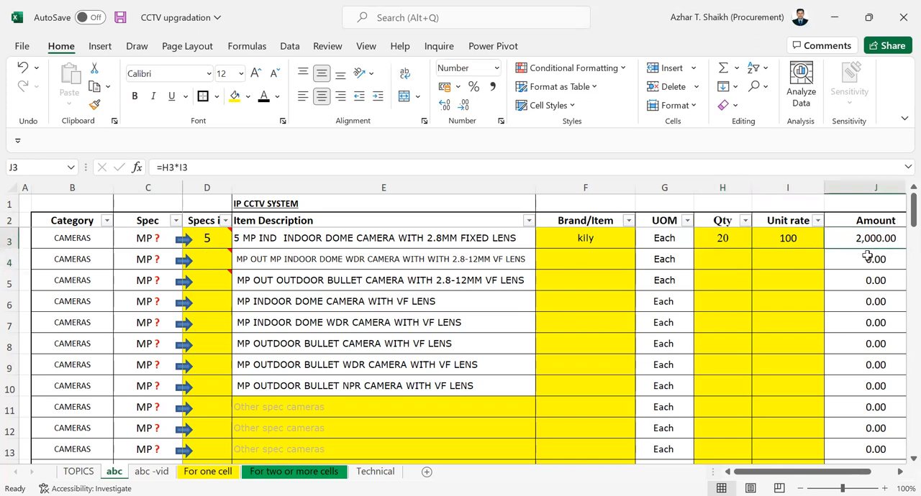
# - Try a unit rate of 522 in row 4 and dismiss the Stop alert
pyautogui.click(787, 259)
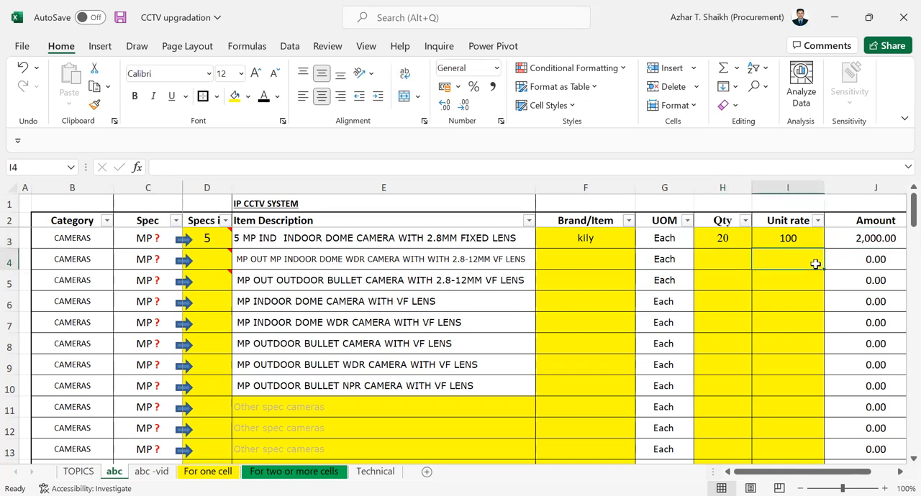
pyautogui.write('522')
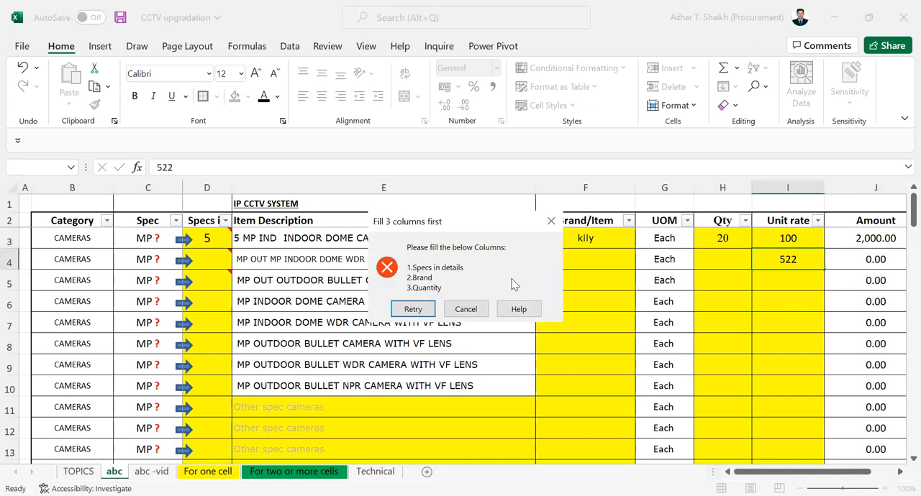
pyautogui.click(465, 309)
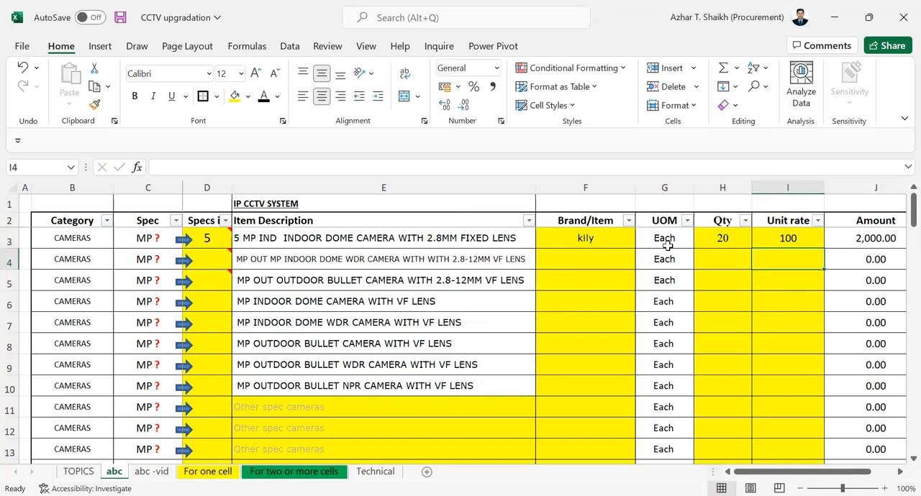
pyautogui.moveTo(802, 252)
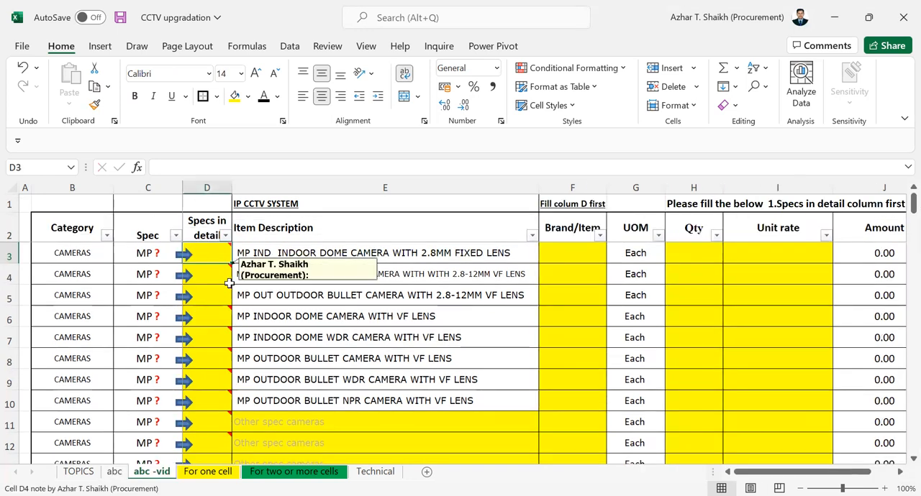
# - On the abc -vid sheet, select Specs cell D3 and show the Data ribbon
pyautogui.click(206, 252)
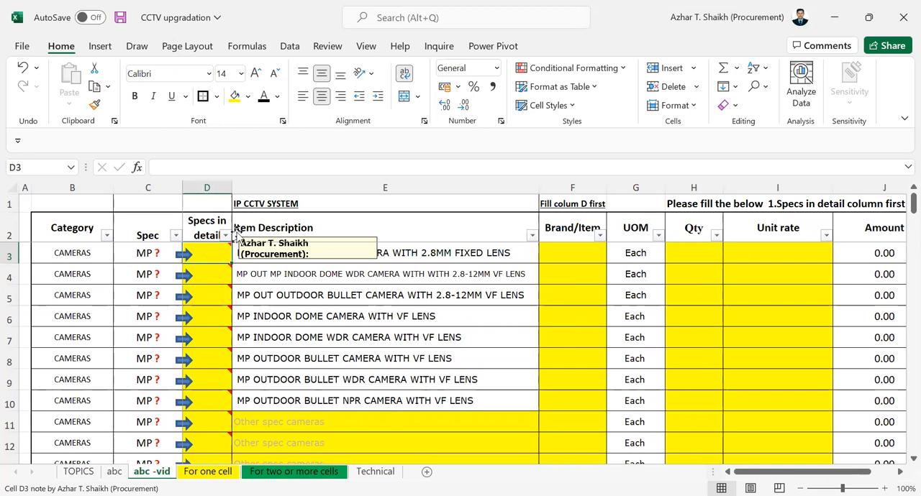
pyautogui.click(290, 45)
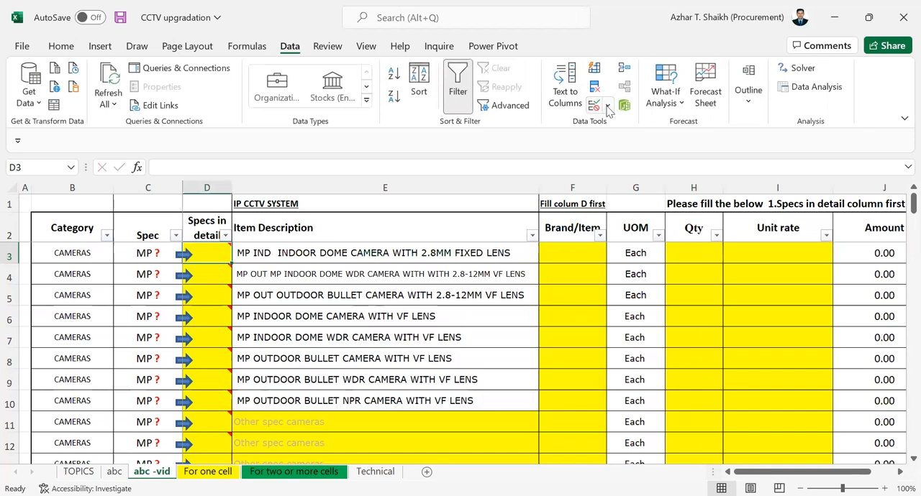
# - Set D3's validation to allow whole numbers greater than a minimum of 0
pyautogui.click(608, 106)
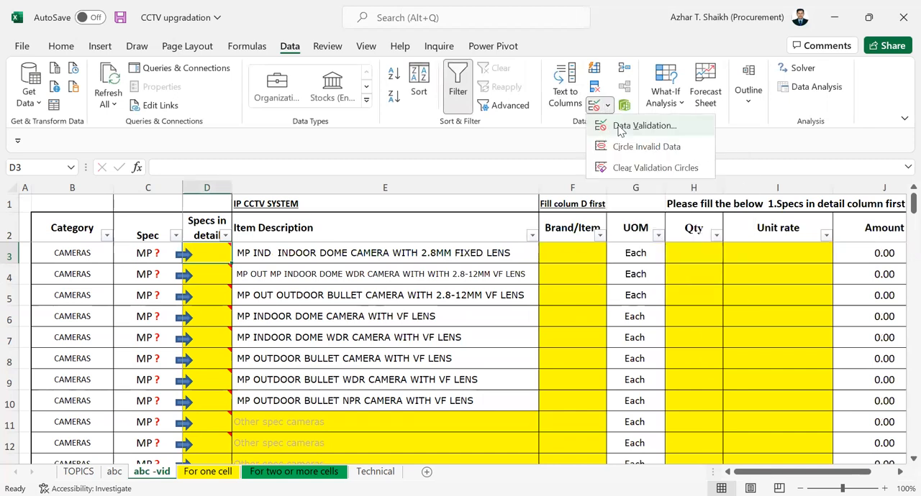
pyautogui.click(643, 125)
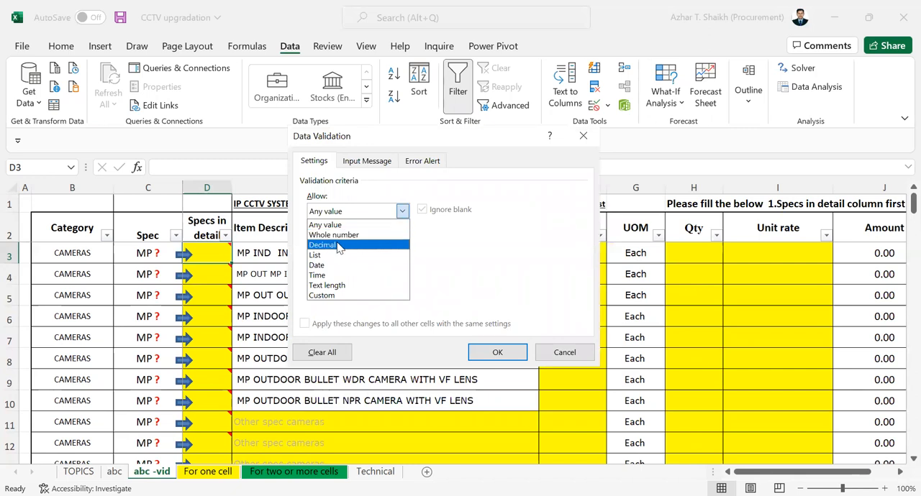
pyautogui.moveTo(334, 235)
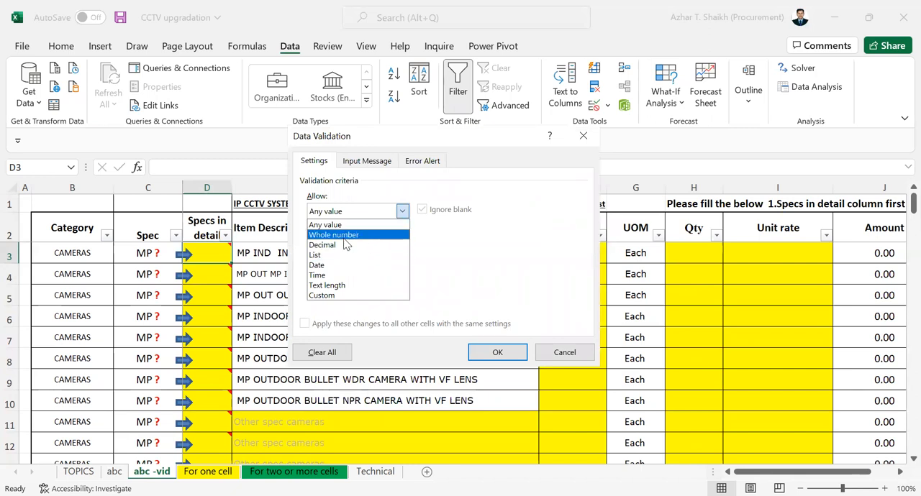
pyautogui.click(333, 235)
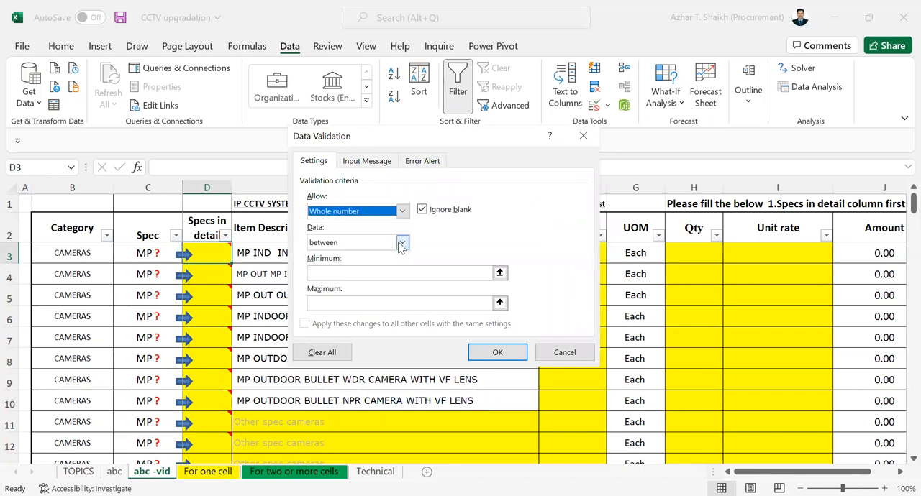
pyautogui.click(402, 242)
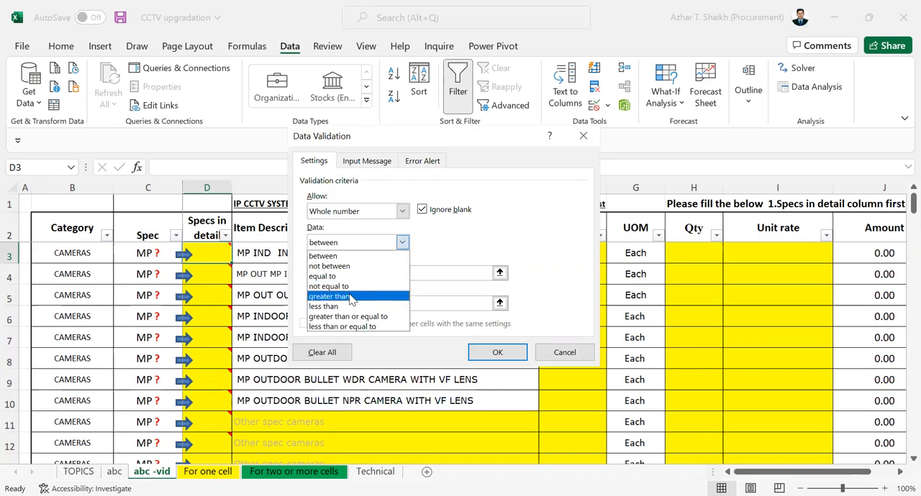
pyautogui.click(330, 296)
pyautogui.write('0')
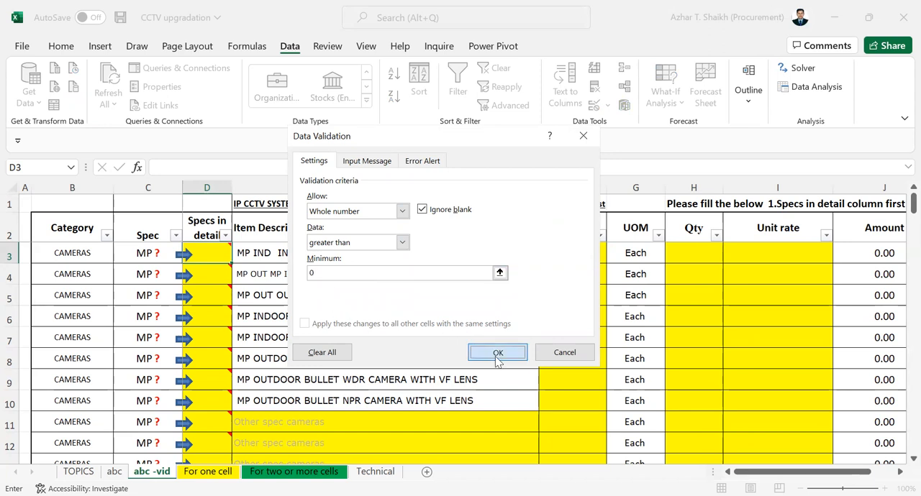
pyautogui.click(497, 352)
pyautogui.write('0')
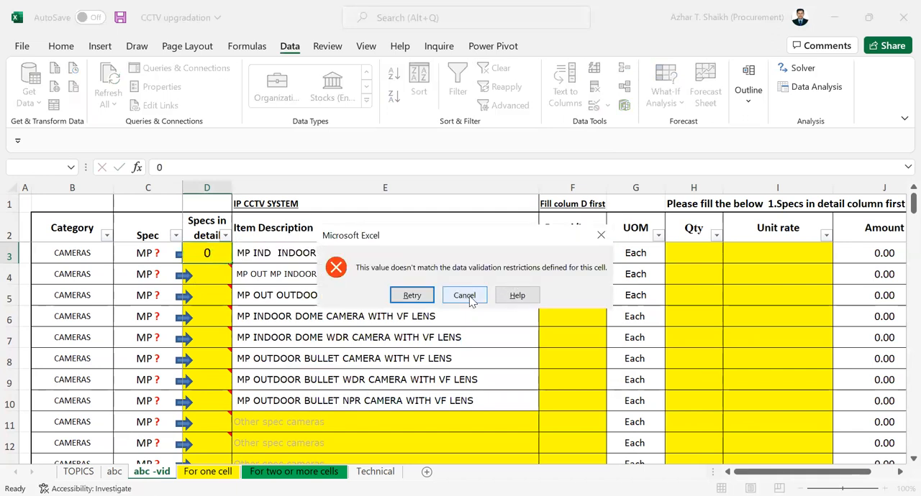
pyautogui.click(464, 295)
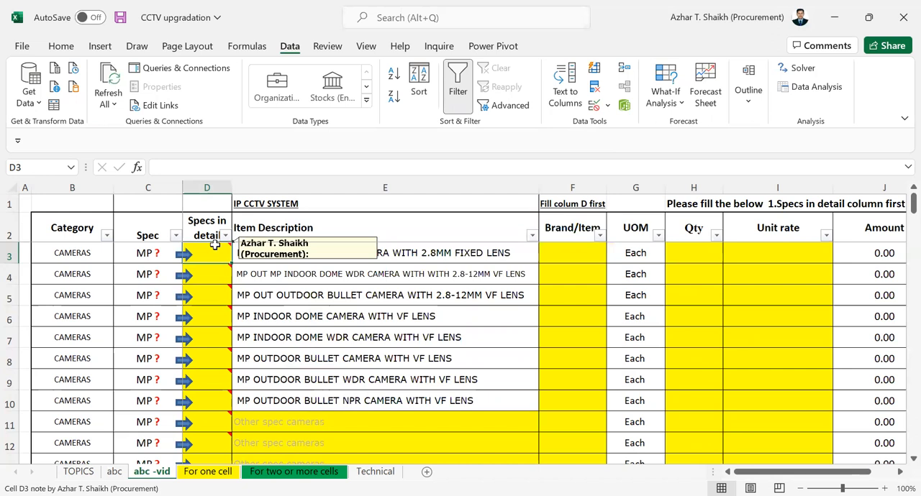
pyautogui.write('gjjkh')
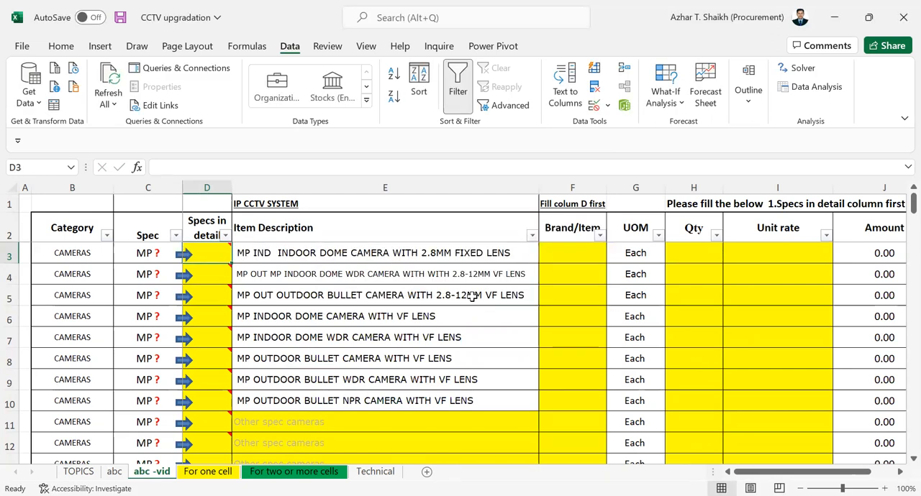
pyautogui.moveTo(208, 252)
pyautogui.write('1.2')
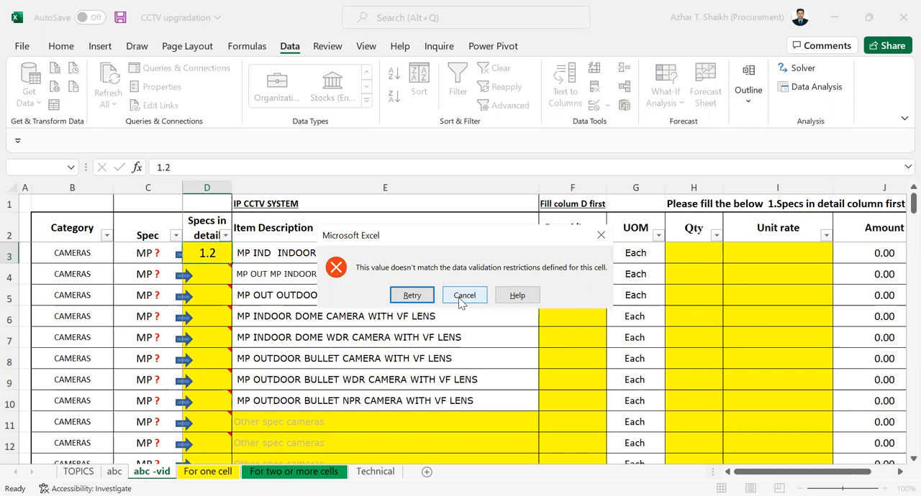
pyautogui.click(464, 295)
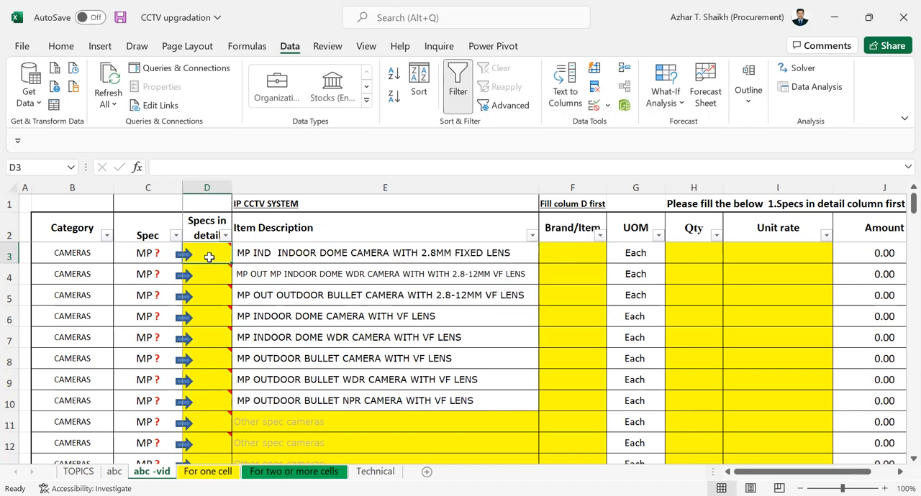
pyautogui.moveTo(207, 253)
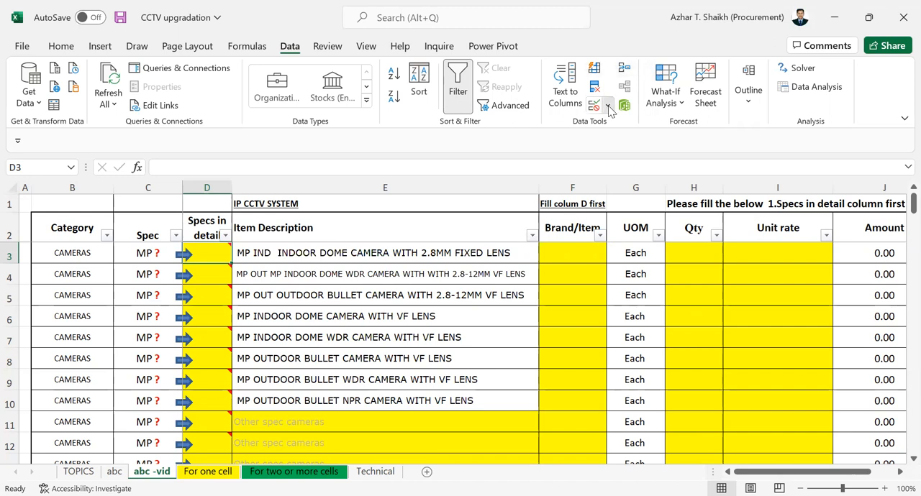
# - Change D3's validation to allow decimals and enter 2.1 as the specs
pyautogui.click(594, 105)
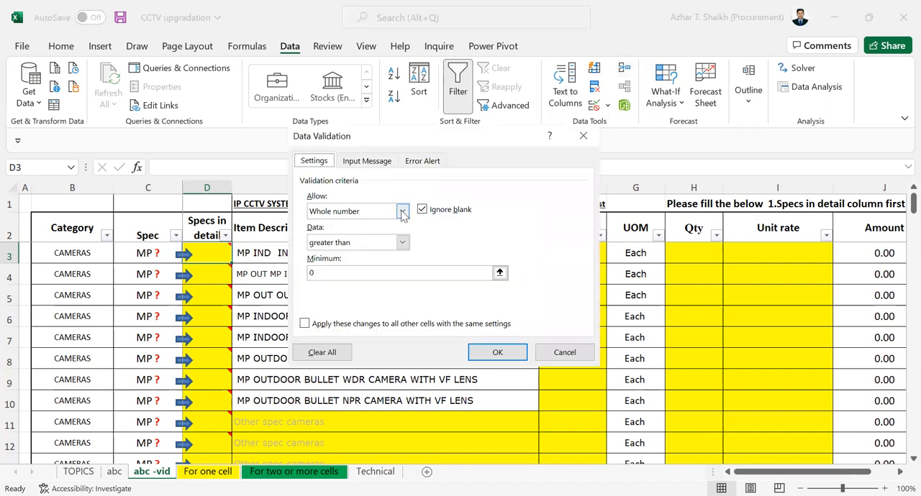
pyautogui.click(357, 211)
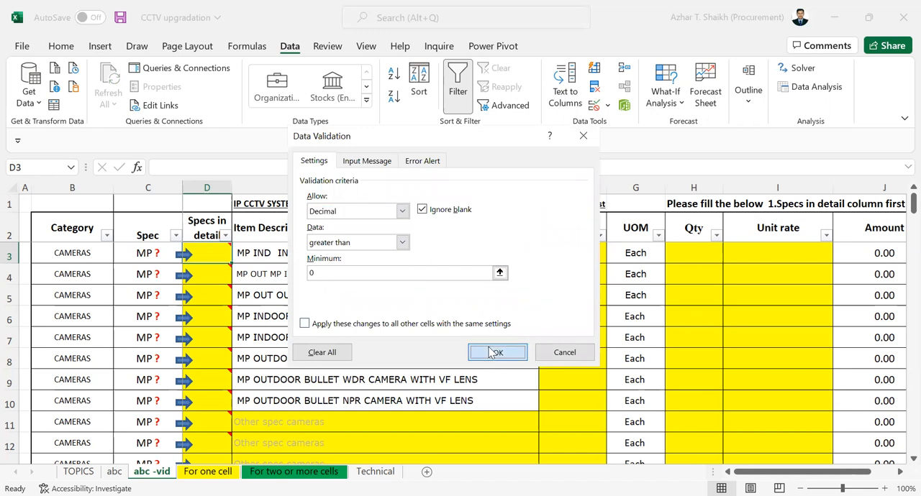
pyautogui.click(497, 352)
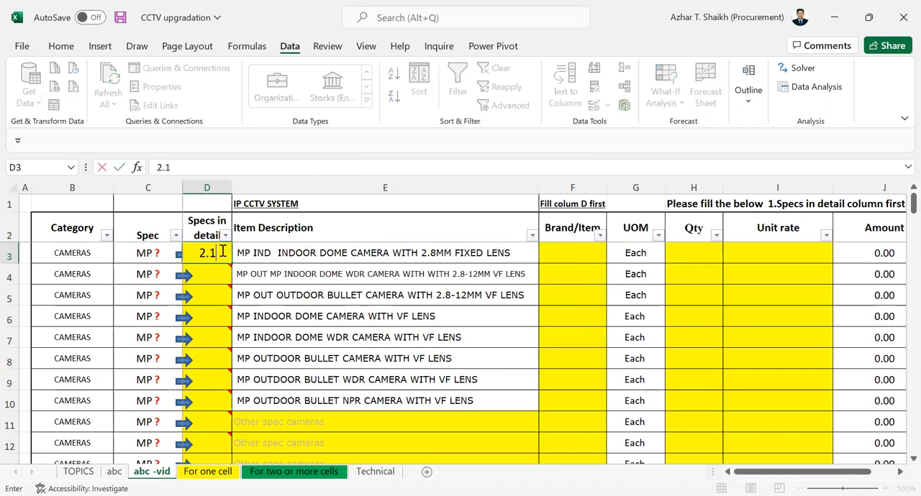
pyautogui.press('enter')
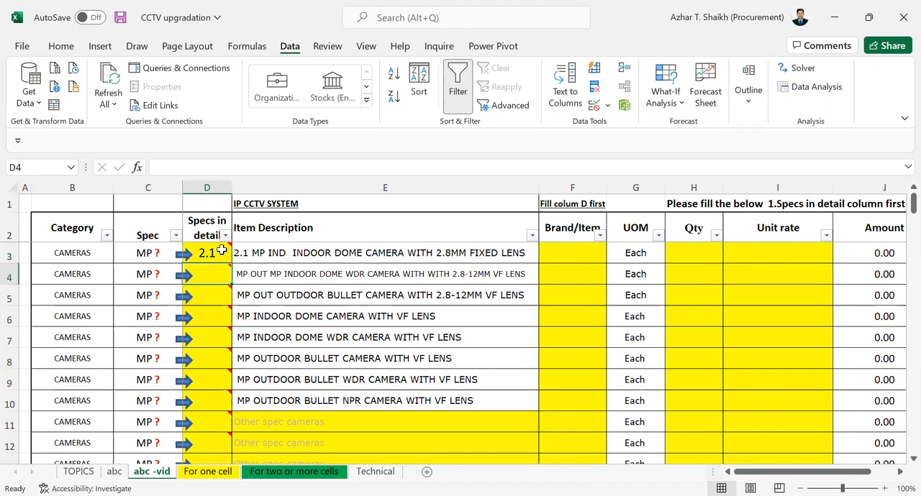
pyautogui.moveTo(210, 253)
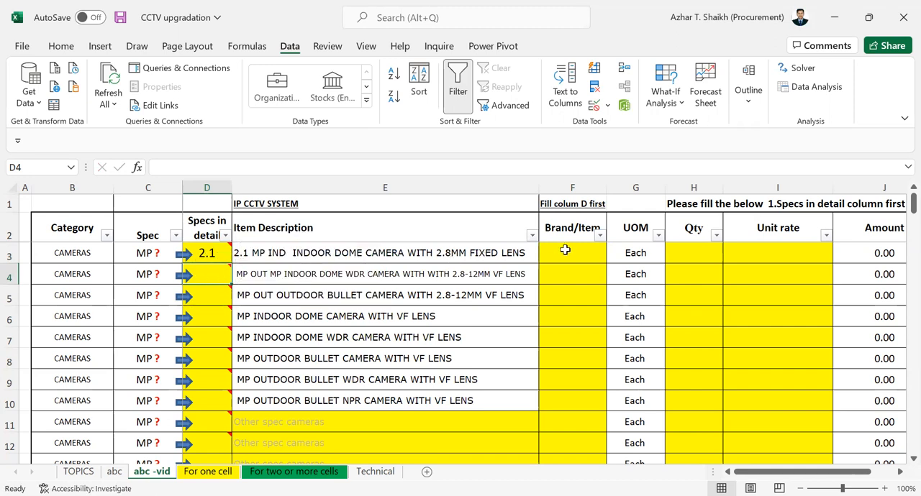
# - Enter brand kl in F3 and attempt a unit rate of 20 in I3
pyautogui.click(573, 252)
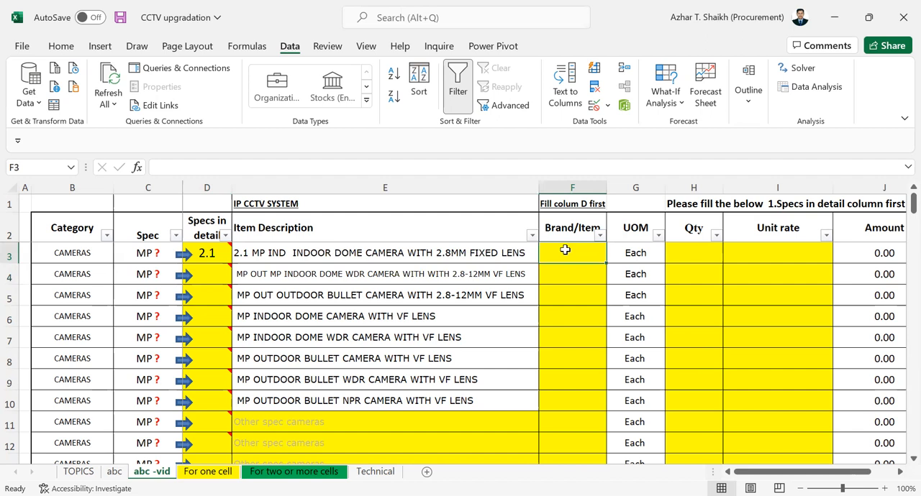
pyautogui.write('kl')
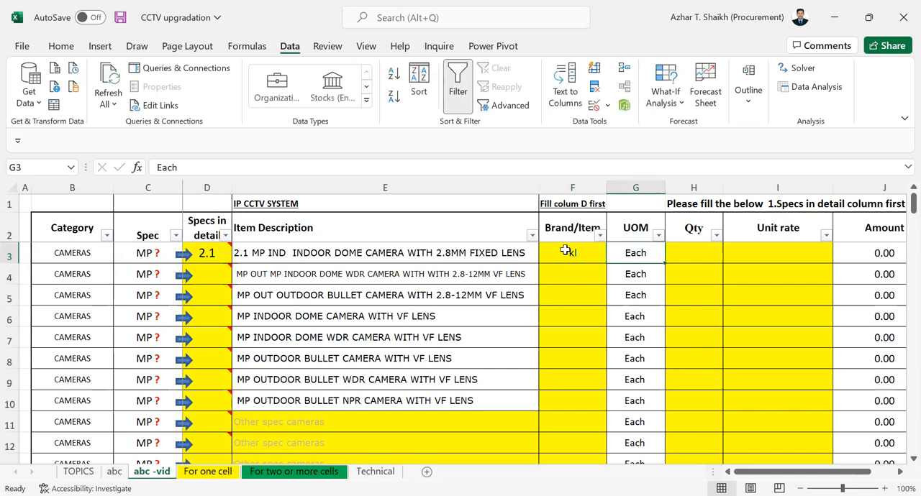
pyautogui.click(777, 252)
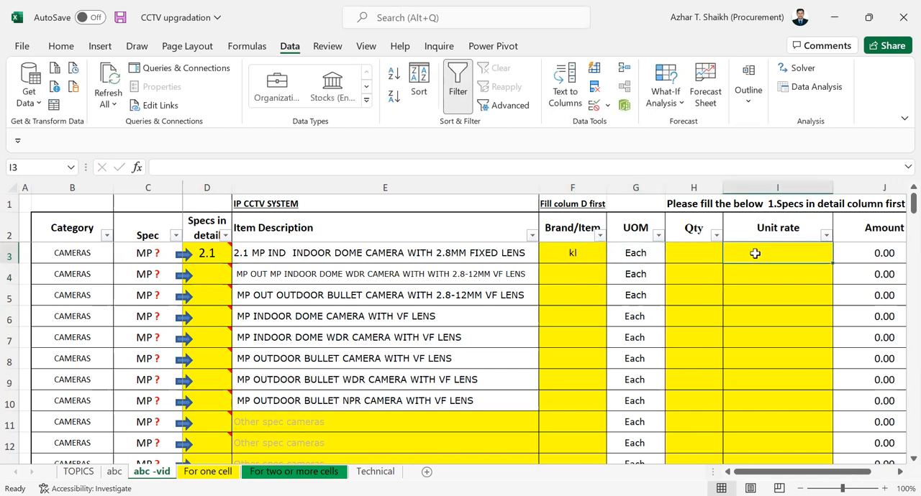
pyautogui.write('20')
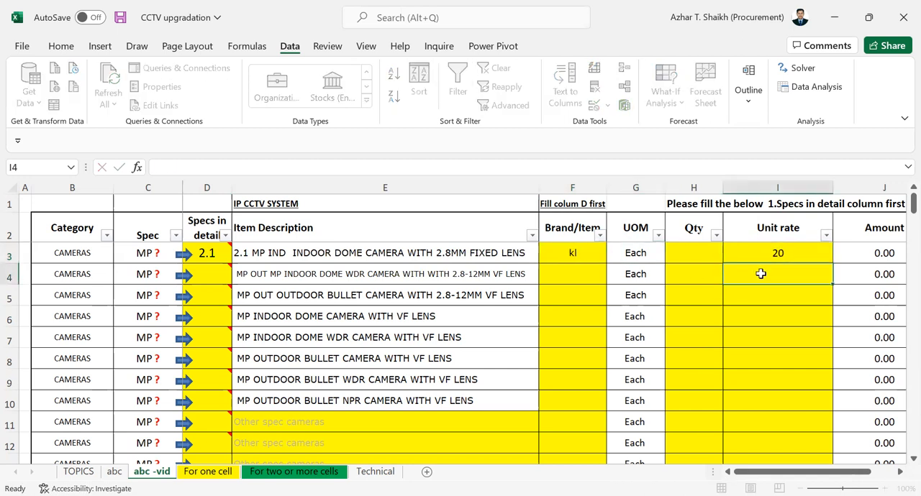
pyautogui.click(778, 253)
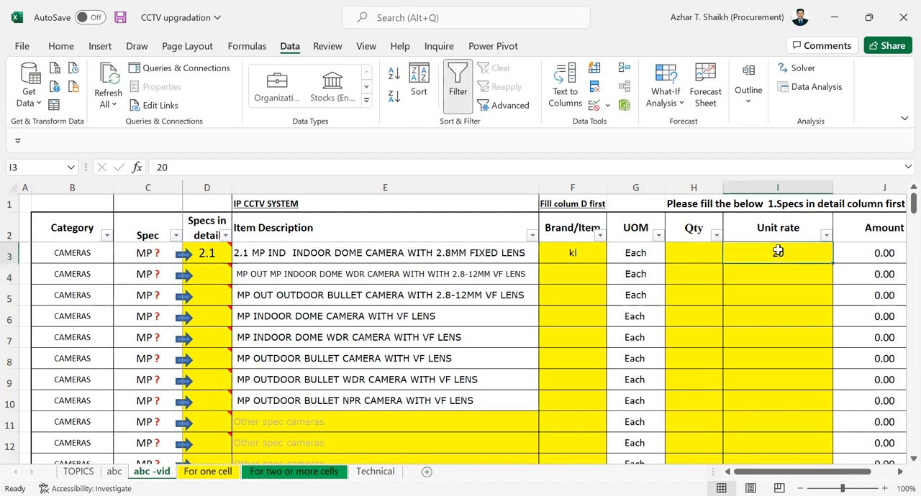
pyautogui.write('20')
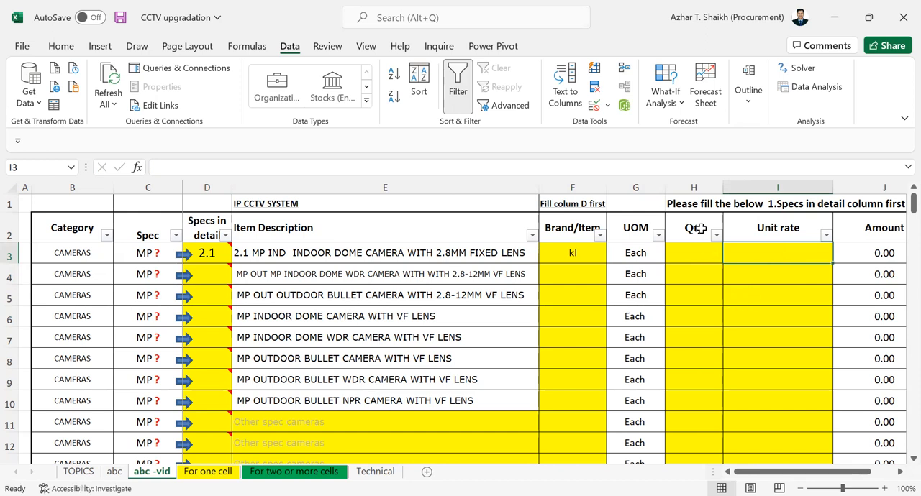
# - Give quantity cell H3 a validation rule allowing decimals greater than 0
pyautogui.click(694, 252)
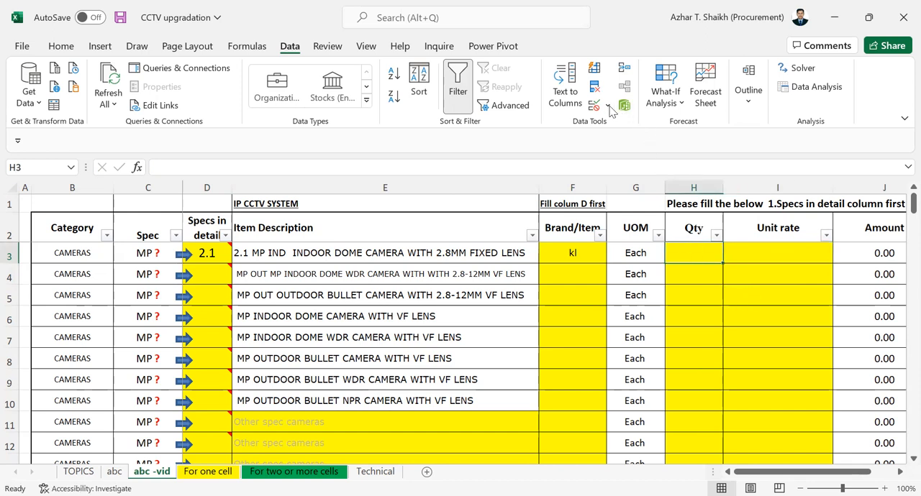
pyautogui.click(594, 105)
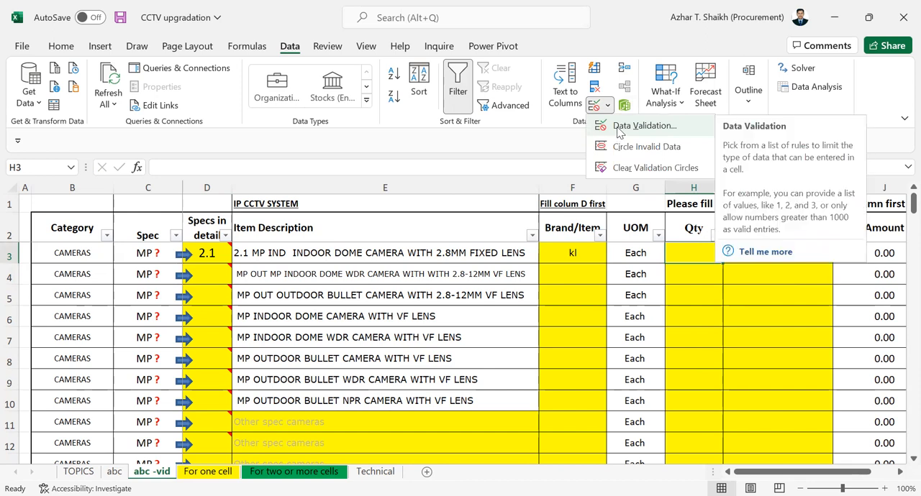
pyautogui.click(644, 126)
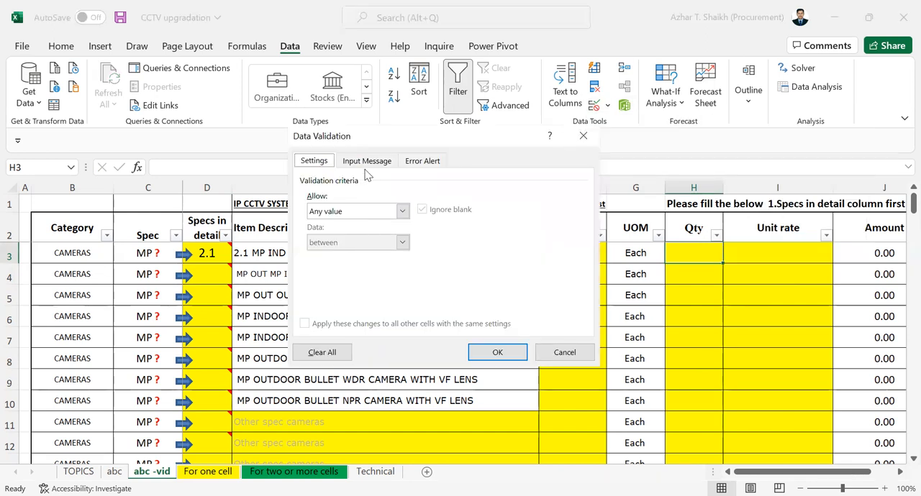
pyautogui.click(402, 211)
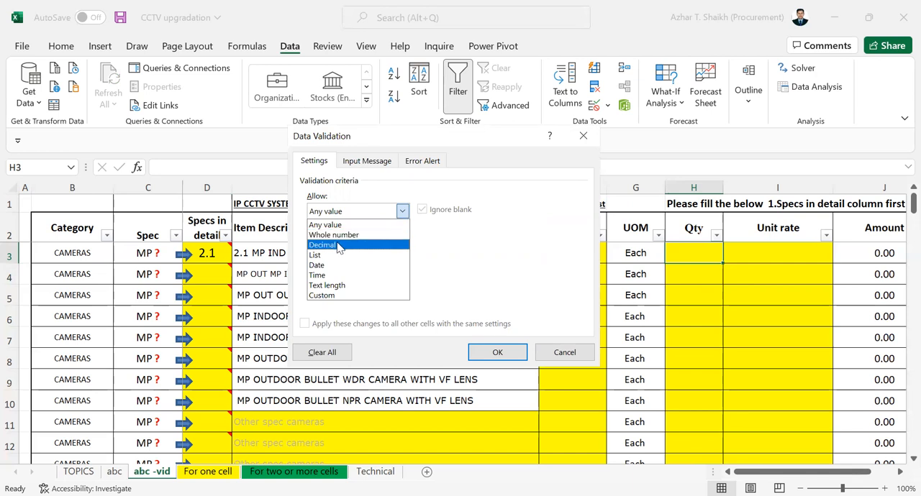
pyautogui.click(322, 245)
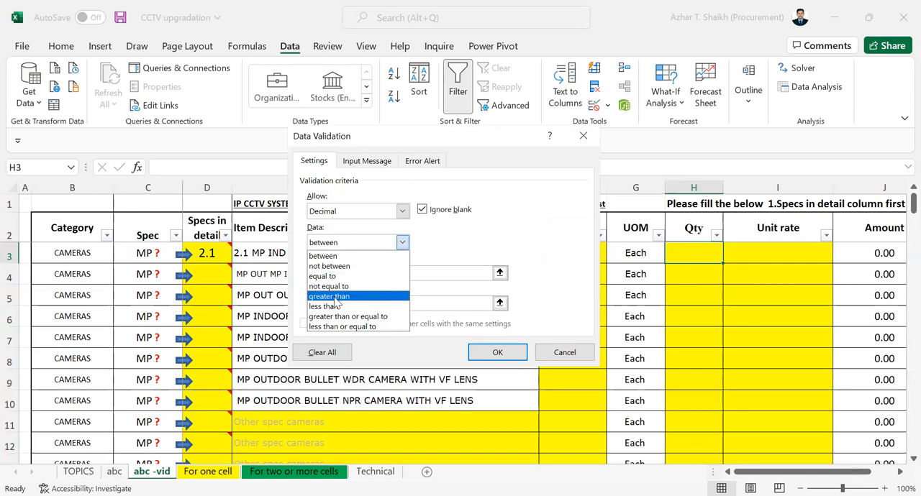
pyautogui.click(328, 295)
pyautogui.write('0')
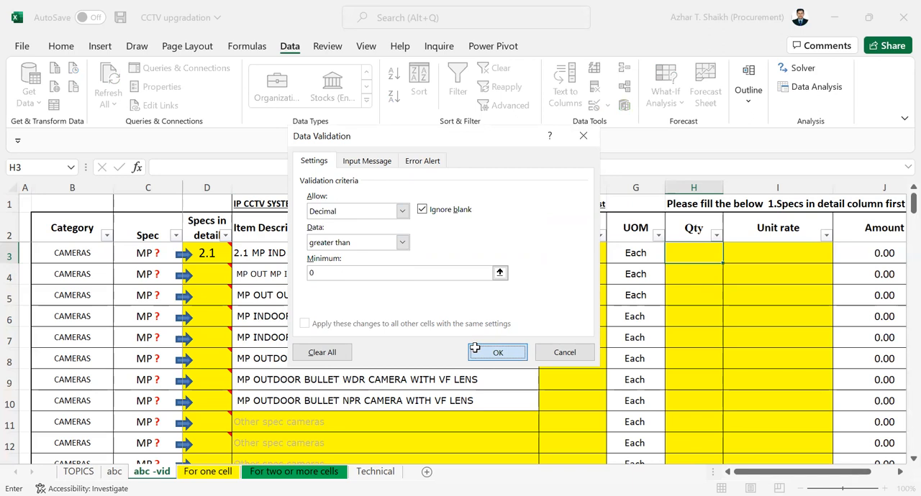
pyautogui.click(497, 352)
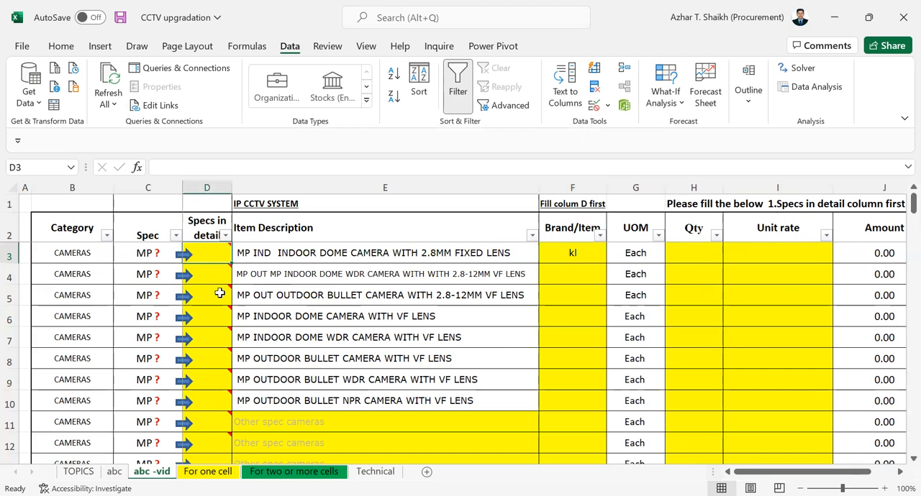
# - Type trial text III in F3, then delete it, leaving the brand cell blank
pyautogui.click(573, 252)
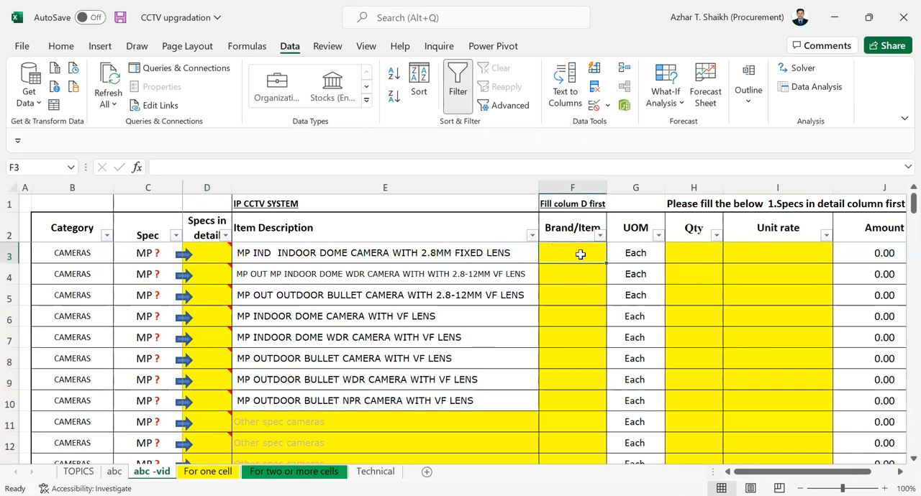
pyautogui.write('III')
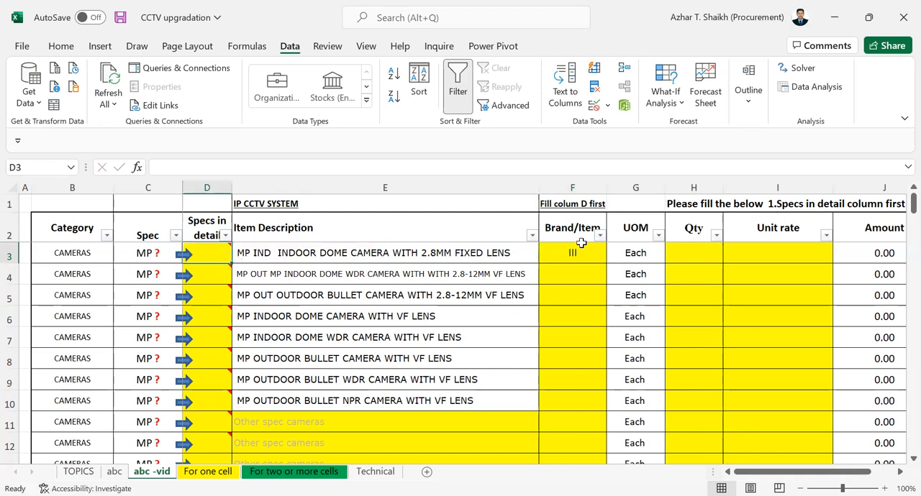
pyautogui.click(572, 253)
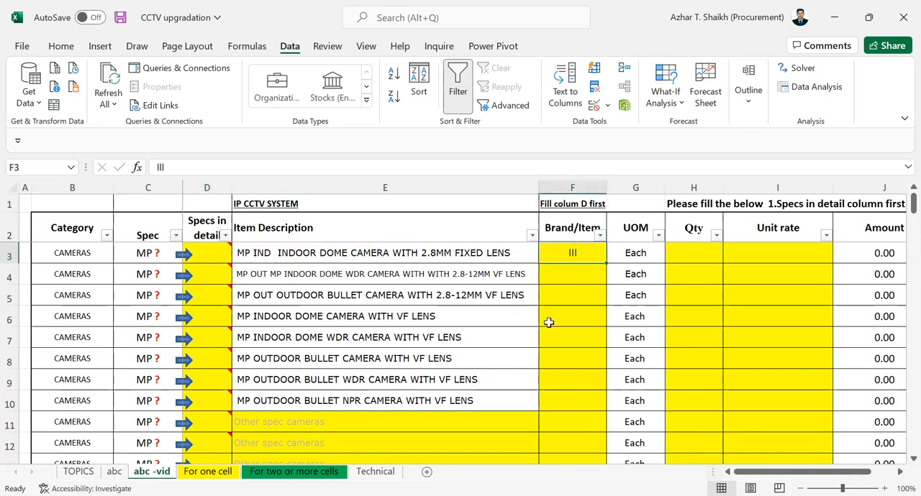
pyautogui.press('Delete')
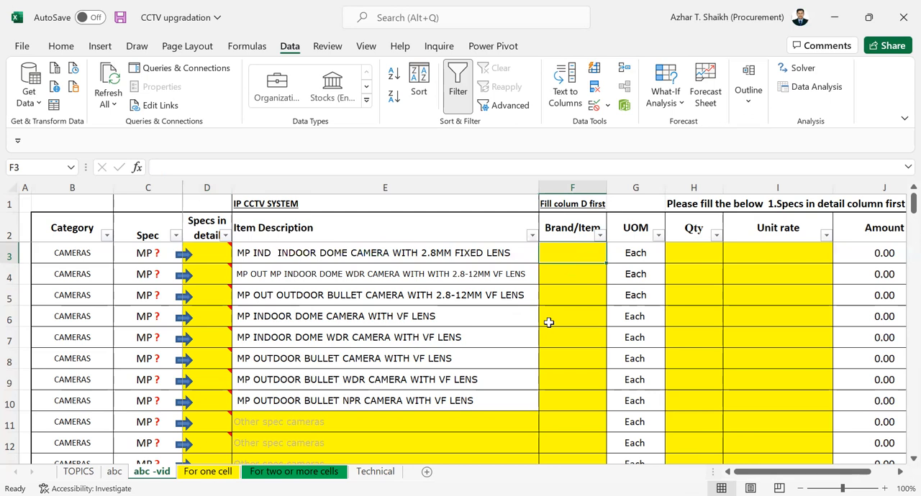
pyautogui.moveTo(409, 354)
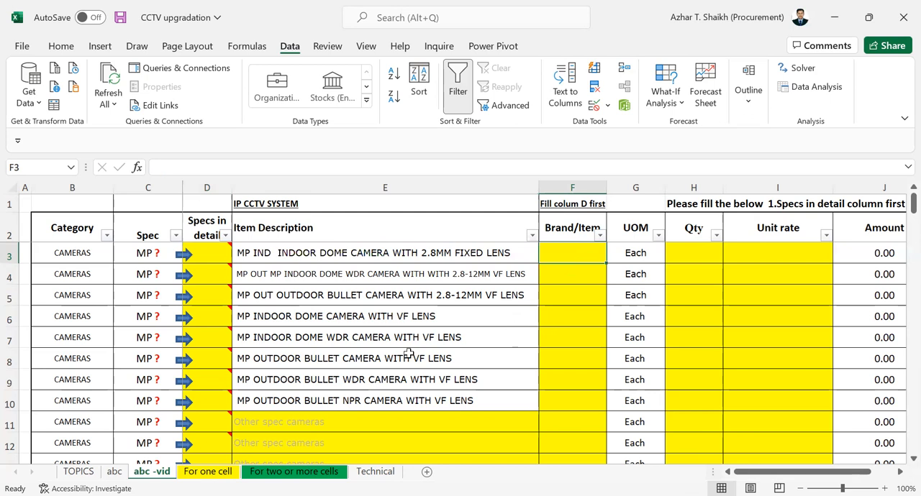
pyautogui.click(78, 471)
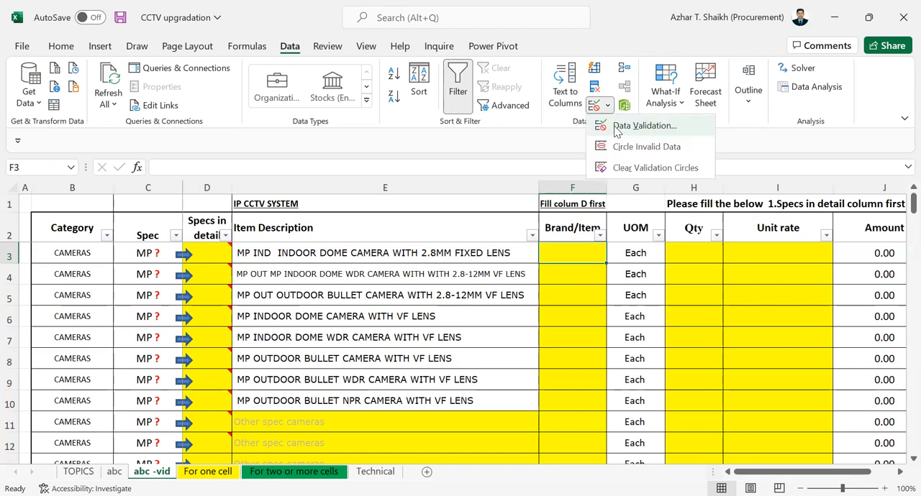
# - Set the Brand cell's validation Allow type to Custom with Ignore blank checked
pyautogui.click(644, 126)
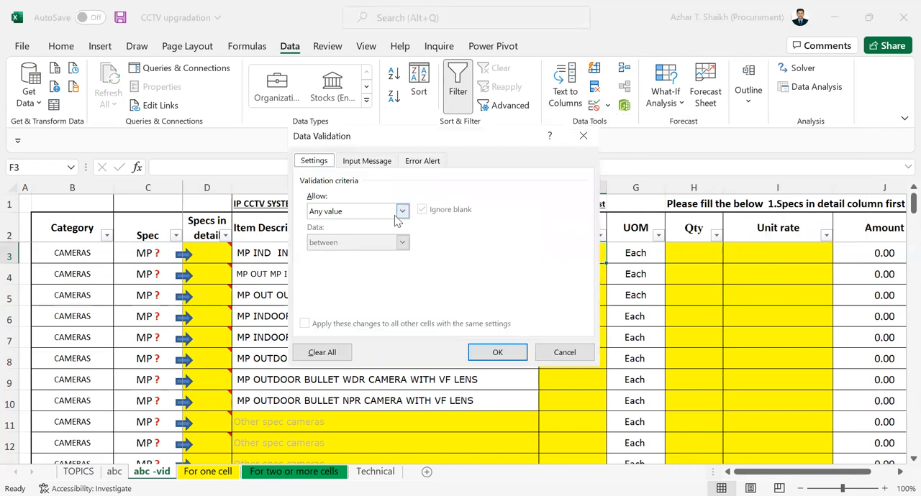
pyautogui.click(402, 211)
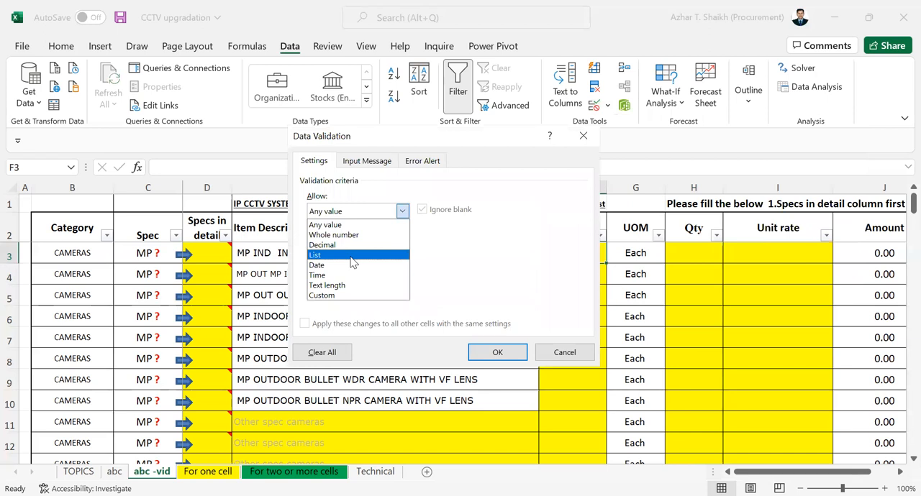
pyautogui.click(315, 255)
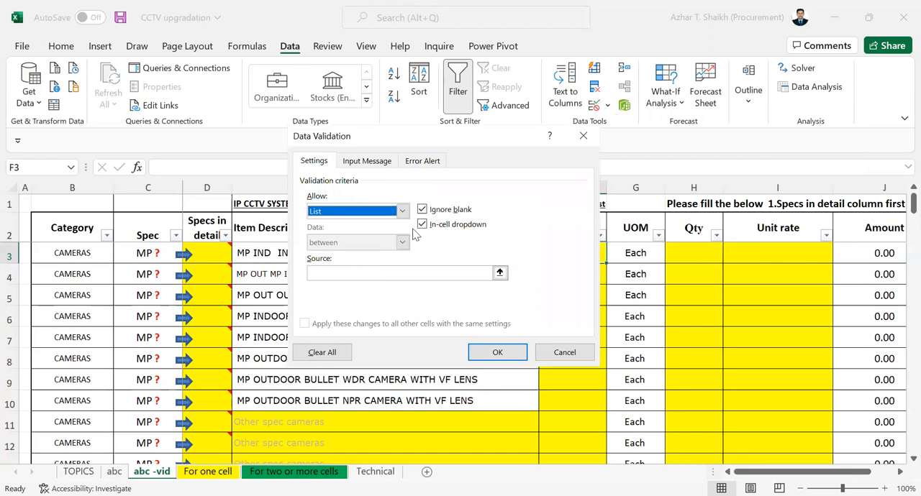
pyautogui.click(402, 210)
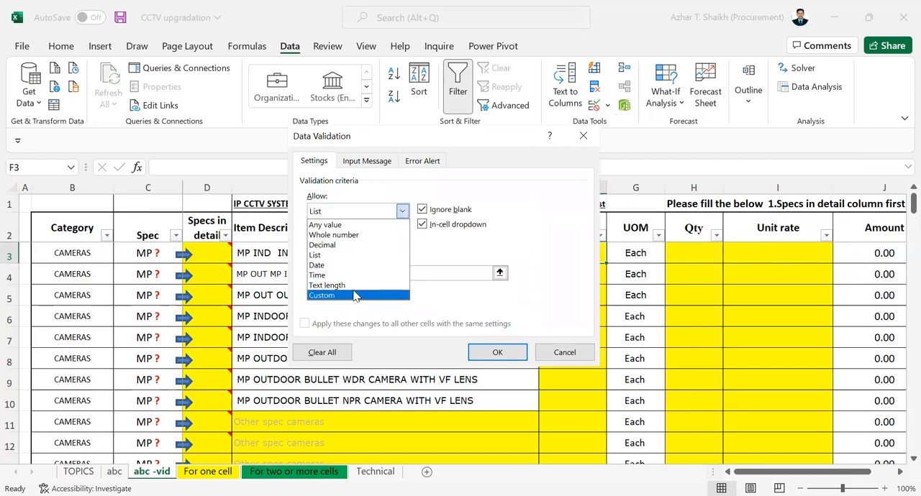
pyautogui.click(322, 295)
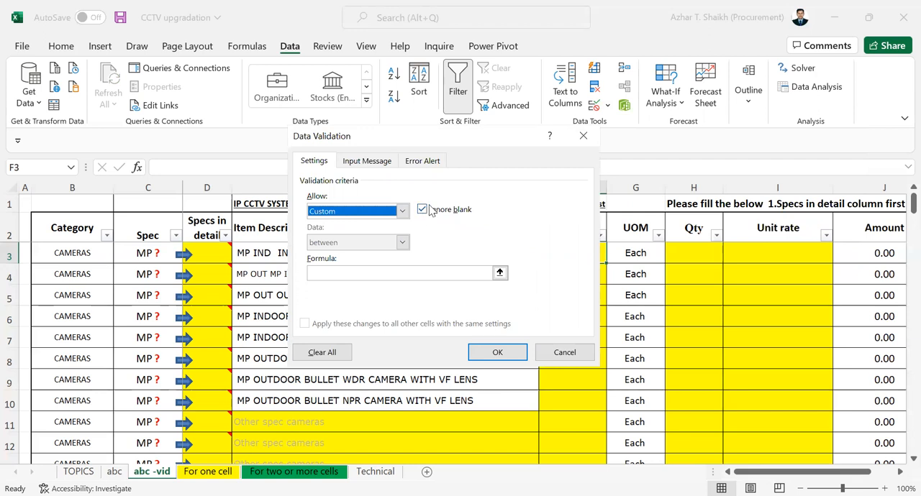
pyautogui.click(423, 209)
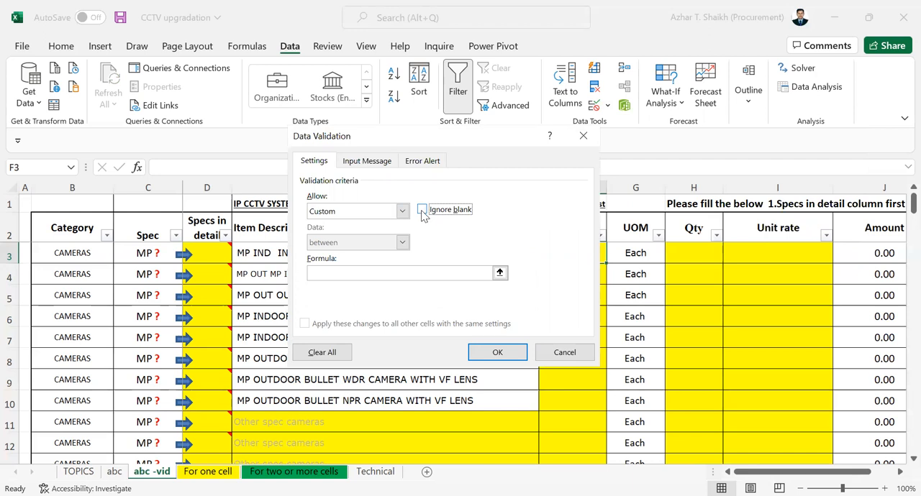
pyautogui.click(421, 210)
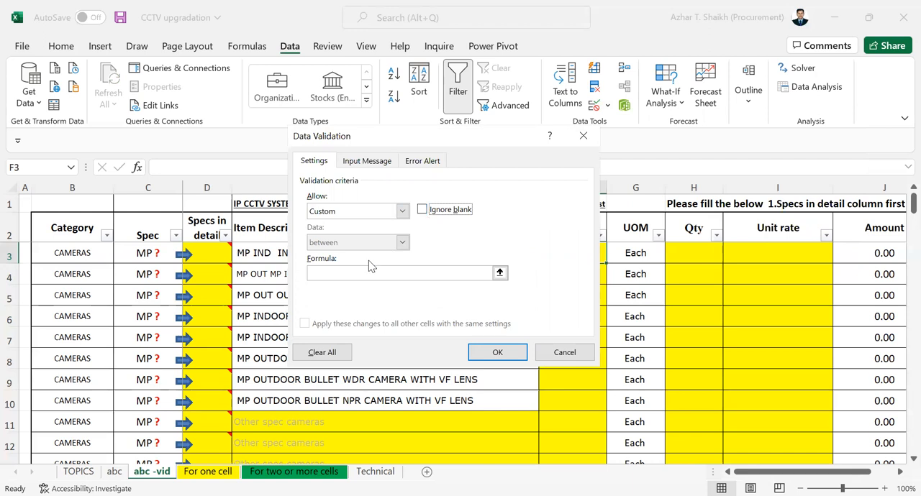
pyautogui.click(422, 209)
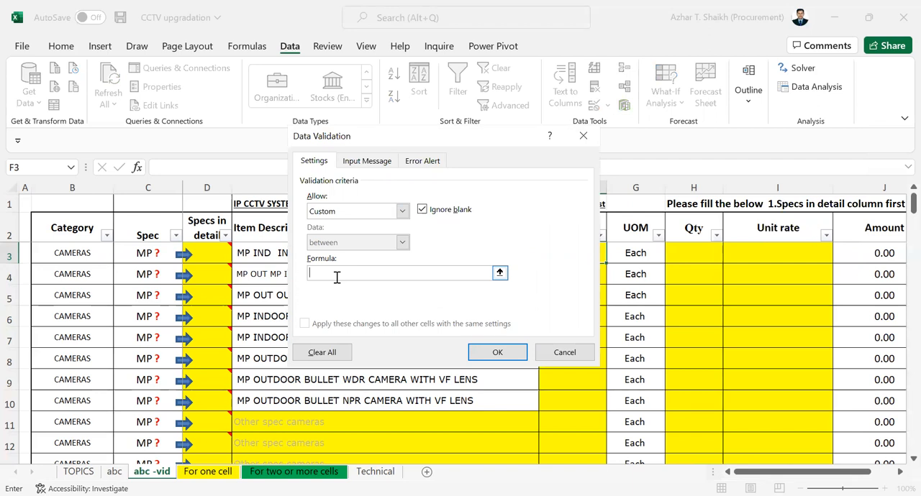
# - Enter the custom formula =LEN($D3)<>0
pyautogui.write('=LEN')
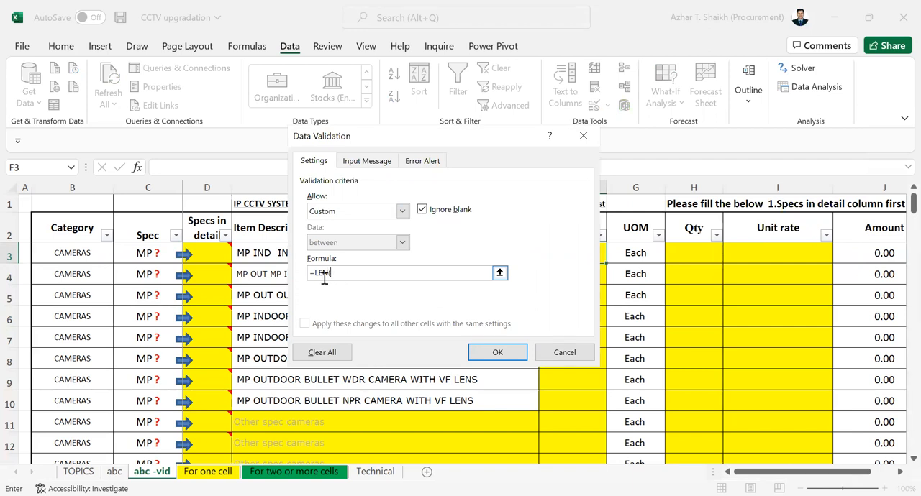
pyautogui.click(208, 252)
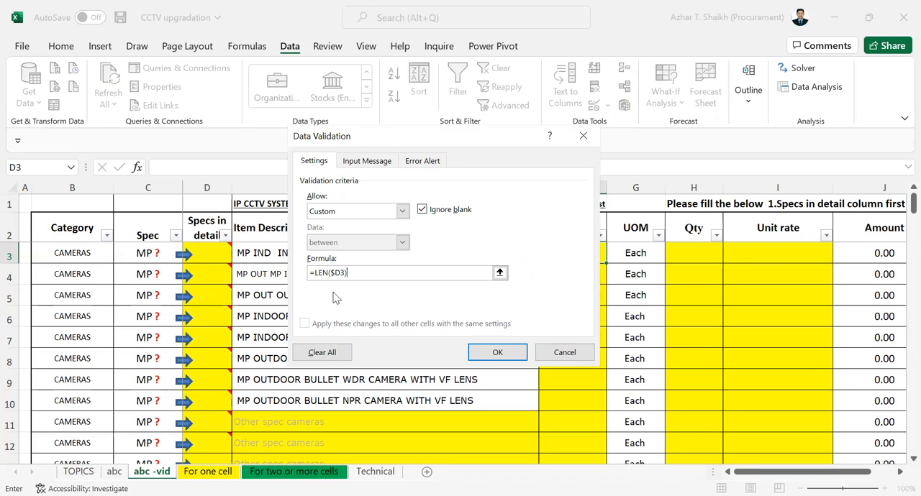
pyautogui.write('<')
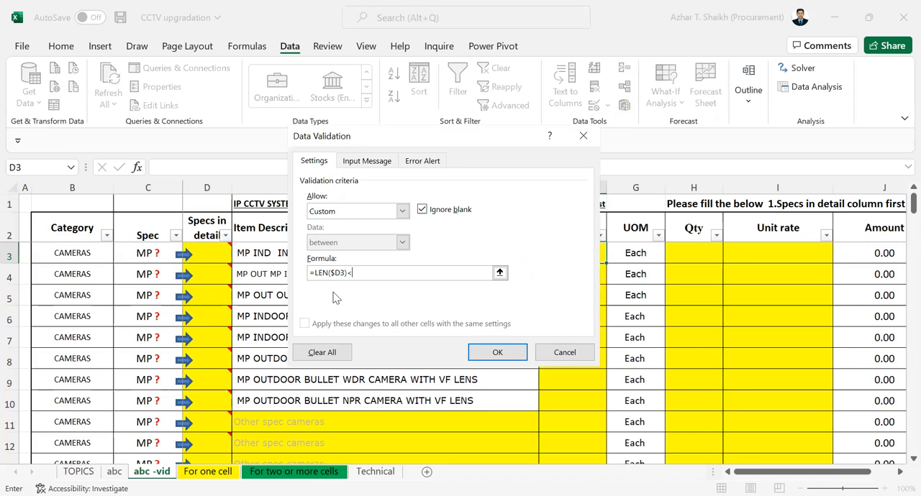
pyautogui.write('>0')
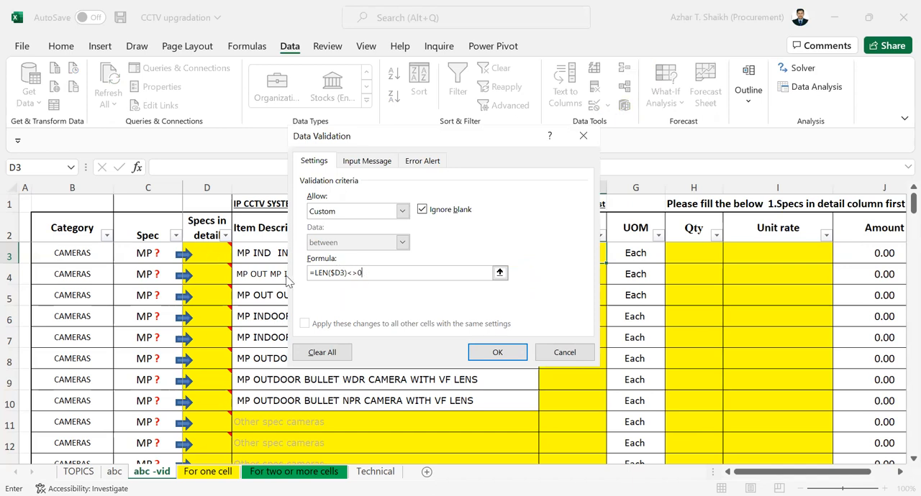
pyautogui.moveTo(408, 181)
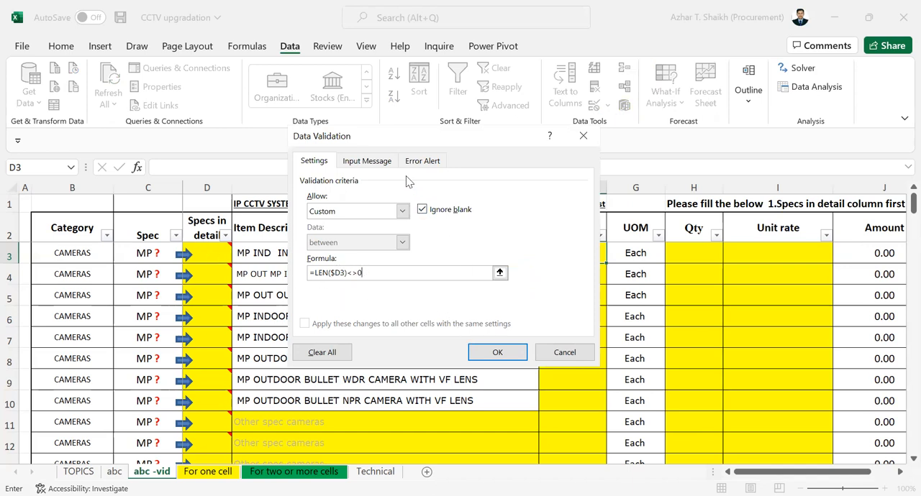
# - Add a Stop alert titled 'Please fill Column D' asking to fill the specs first
pyautogui.click(367, 161)
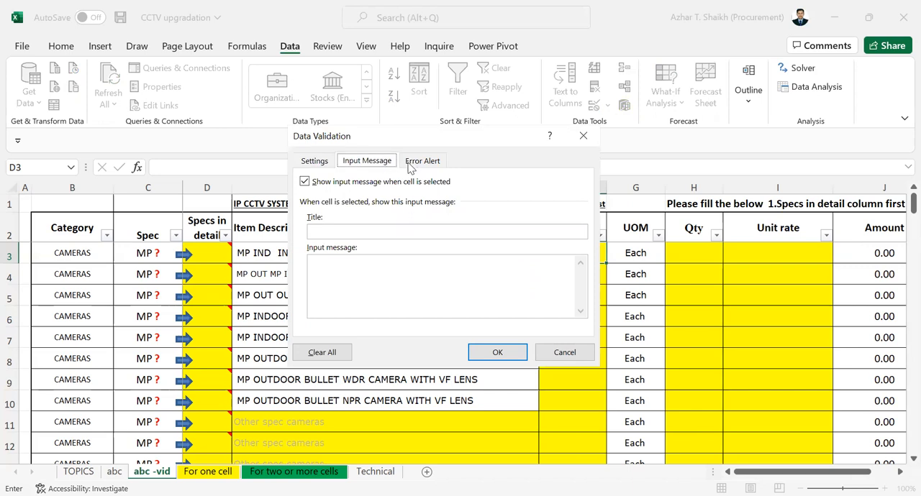
pyautogui.click(423, 161)
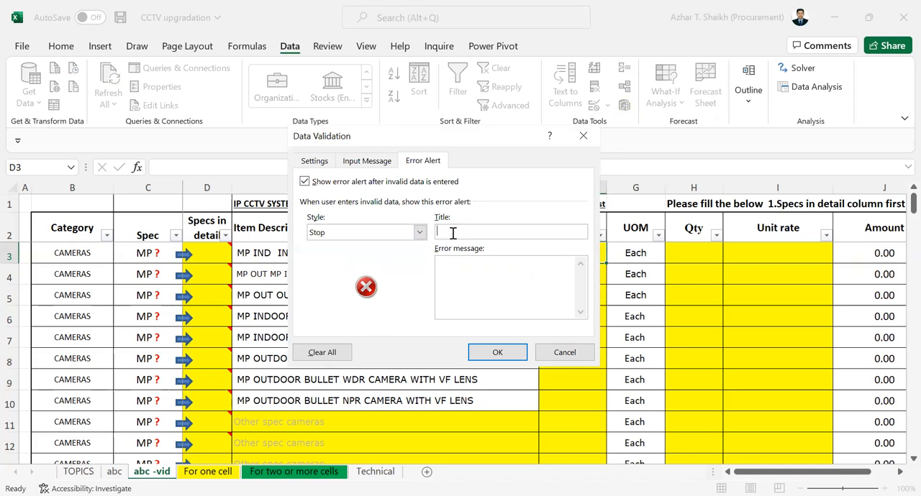
pyautogui.write('pl')
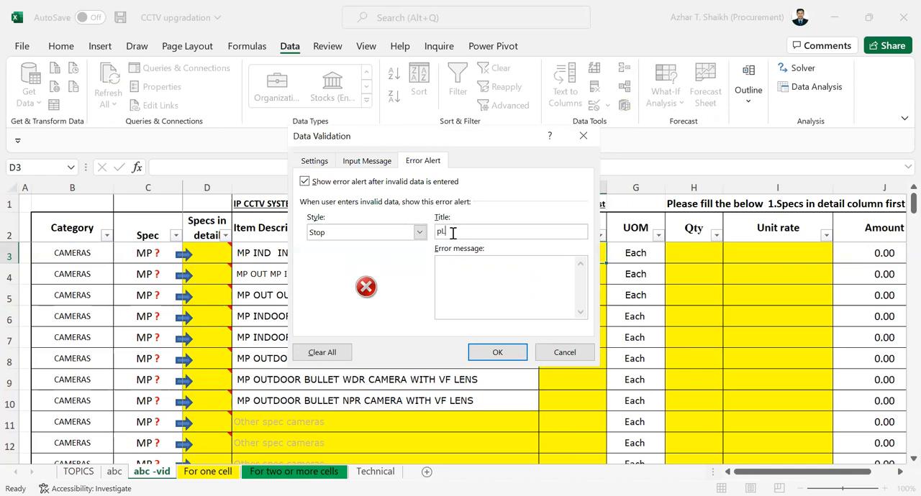
pyautogui.press('Backspace')
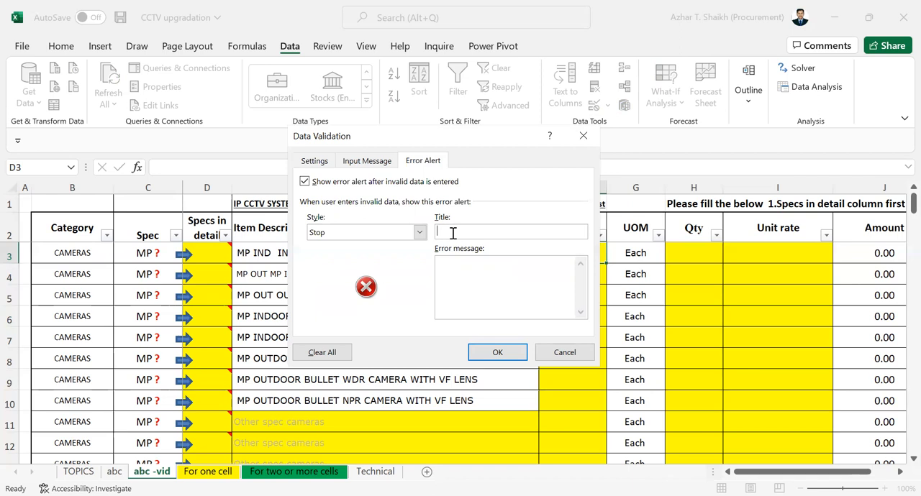
pyautogui.write('Pleas')
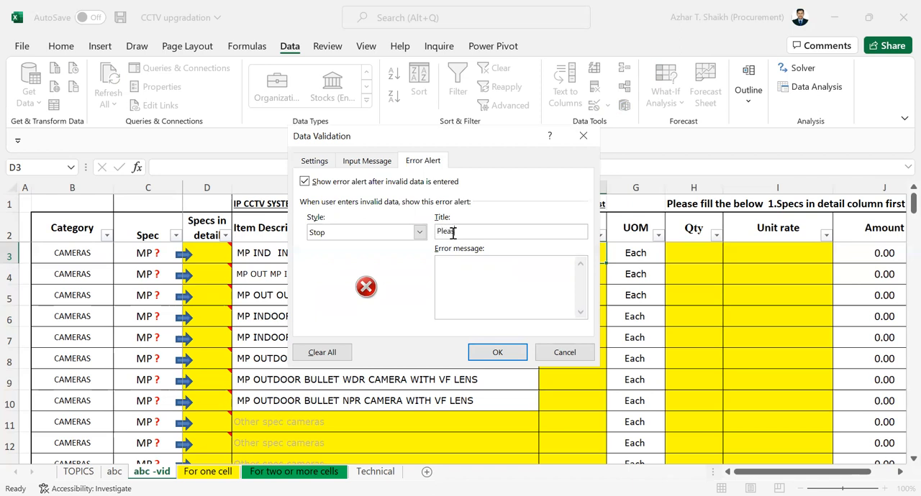
pyautogui.write('fill')
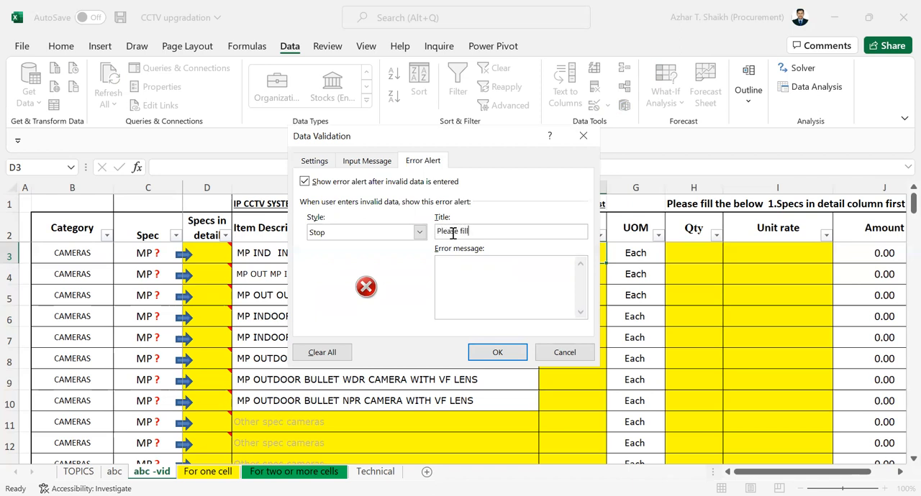
pyautogui.write('Co')
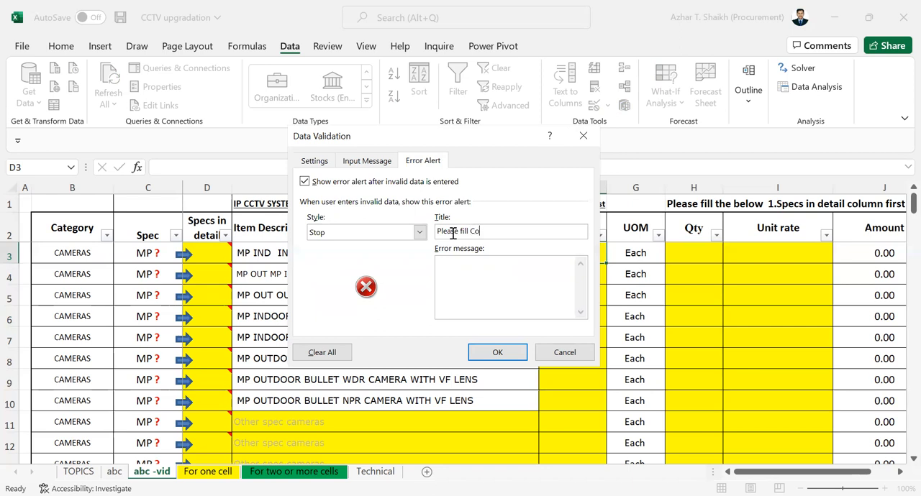
pyautogui.write('lumn D')
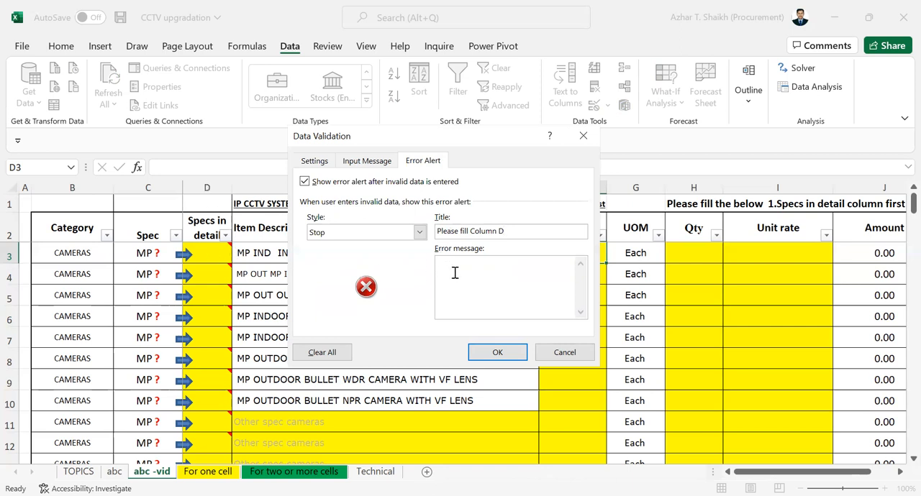
pyautogui.write('Please fill')
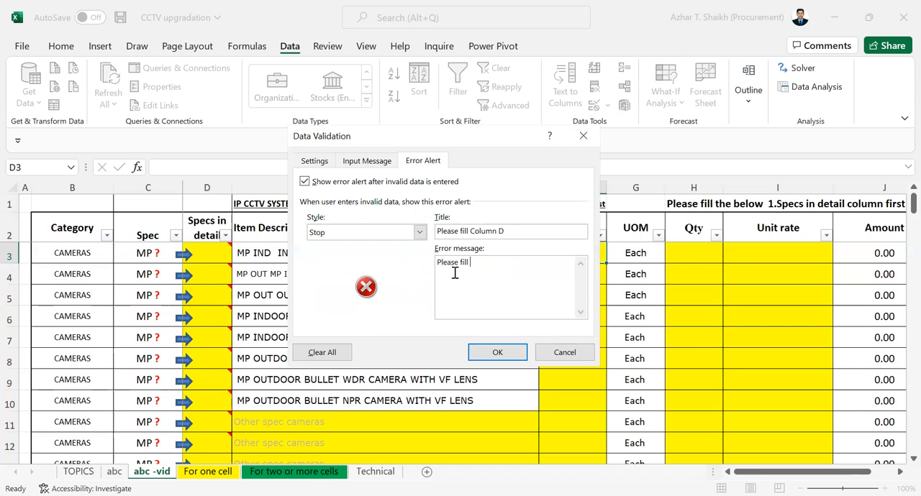
pyautogui.write('the s')
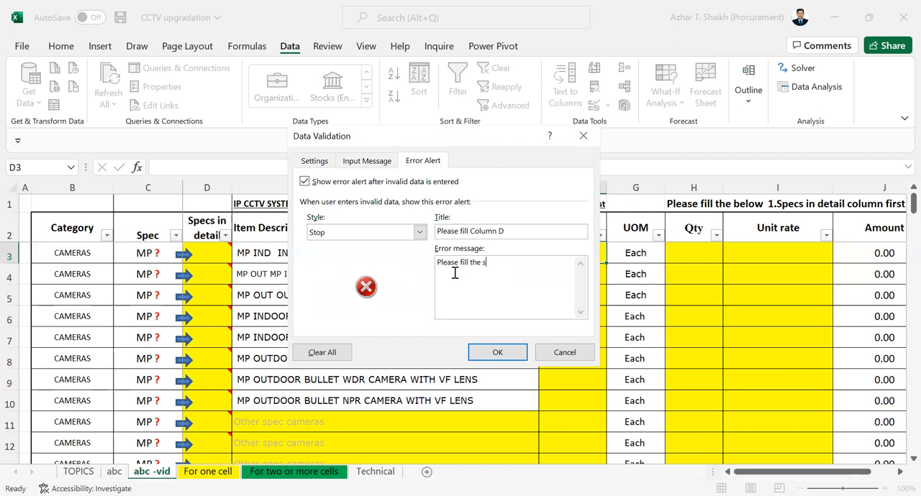
pyautogui.write('pecs in details colum')
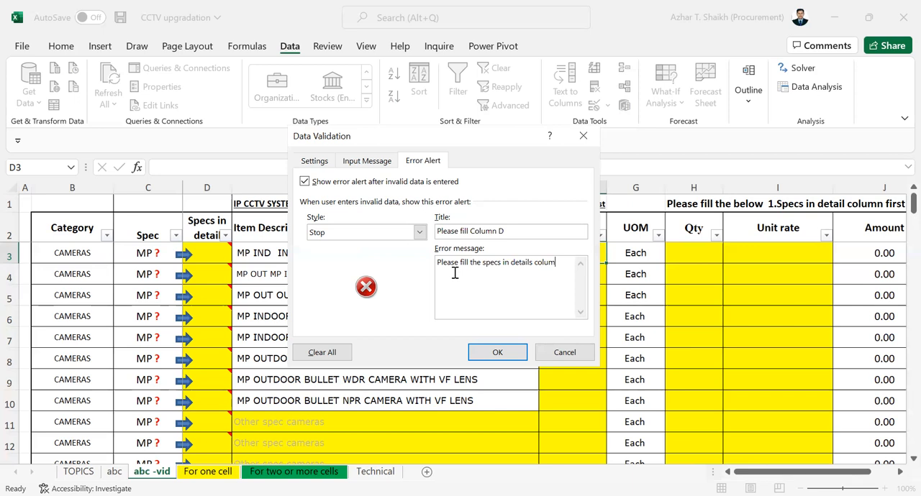
pyautogui.write('first')
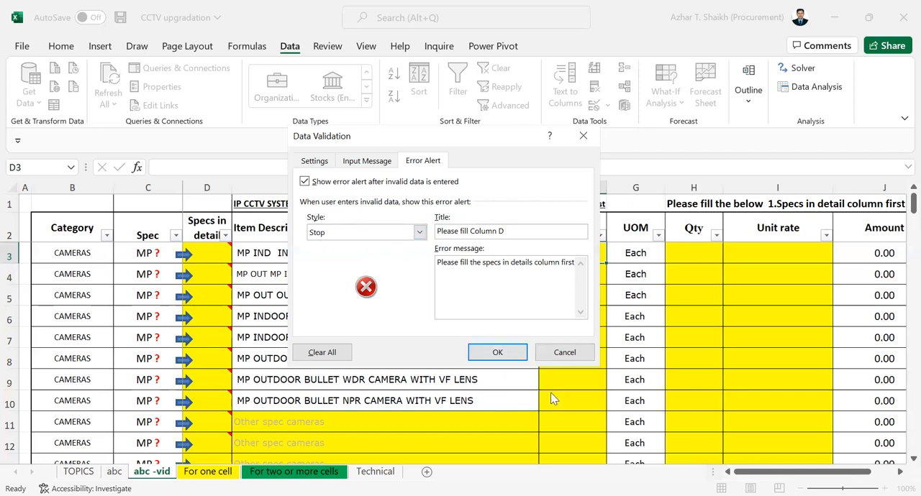
pyautogui.click(314, 161)
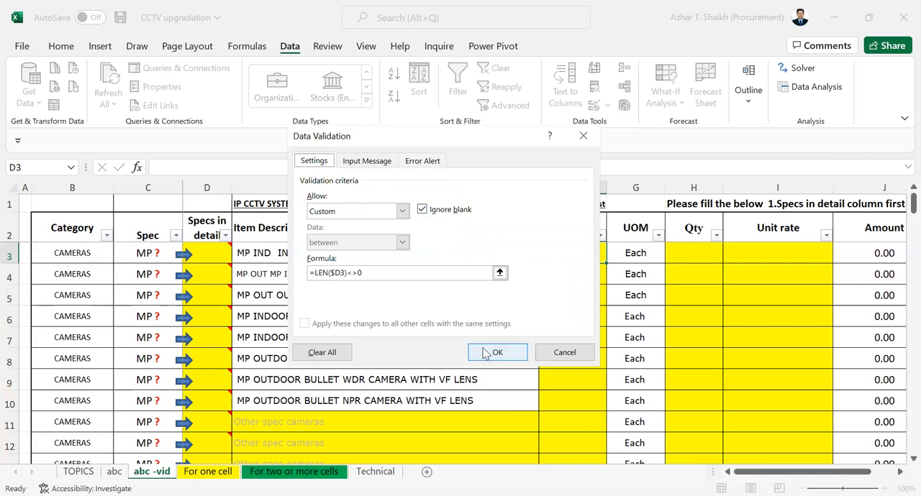
# - Apply the custom brand rule, then reopen it with Ignore blank switched off
pyautogui.click(497, 353)
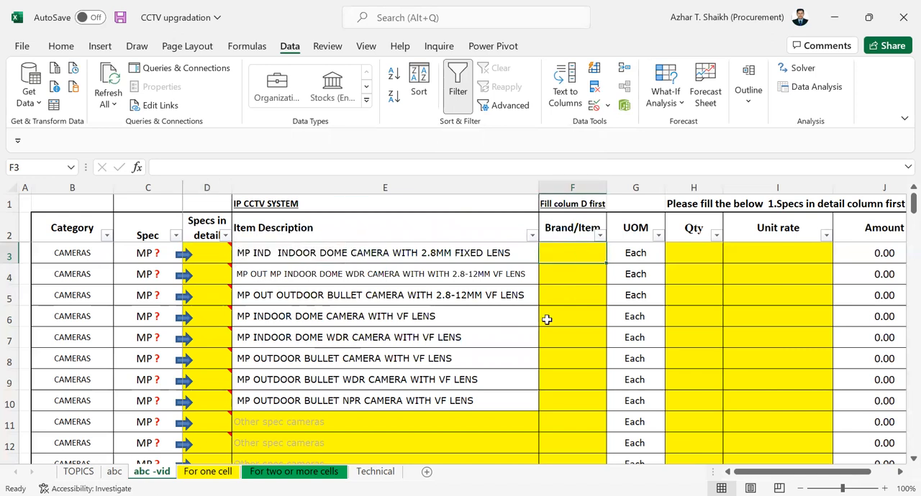
pyautogui.write('ooo')
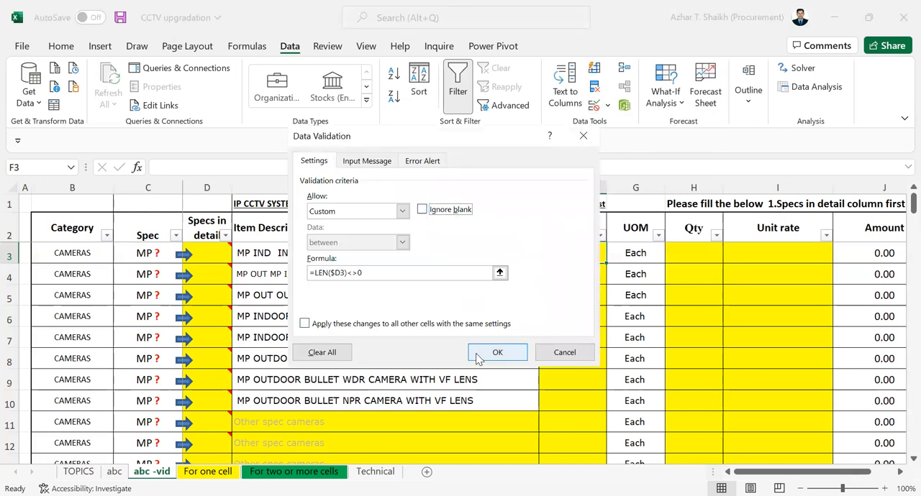
# - Confirm the rule, enter brand lkk in F3, then Retry and Cancel the alert
pyautogui.click(498, 352)
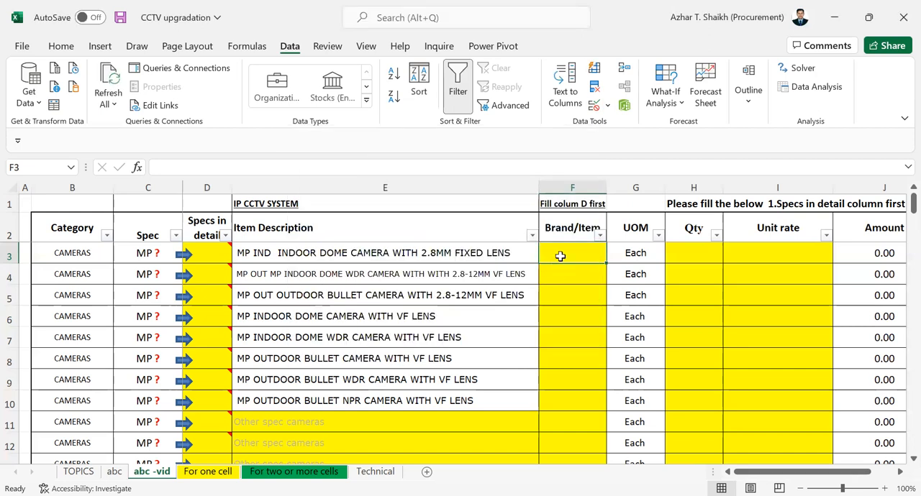
pyautogui.write('lkkkkj')
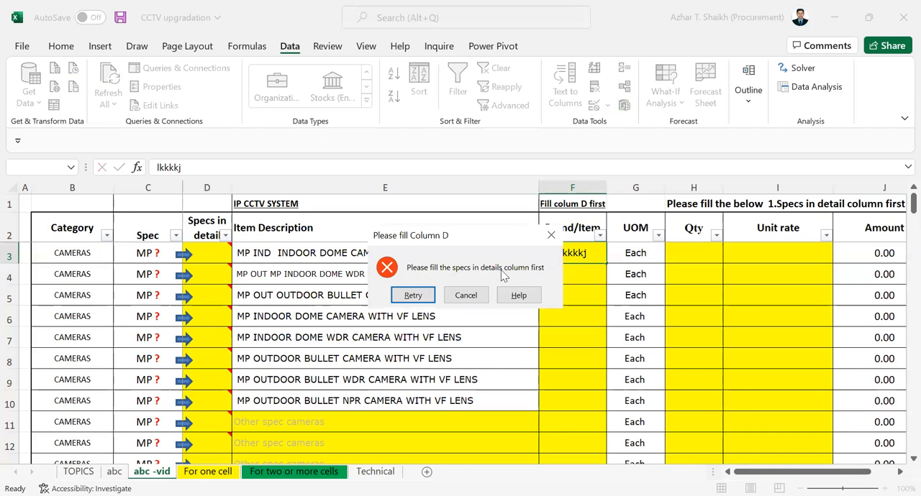
pyautogui.moveTo(399, 247)
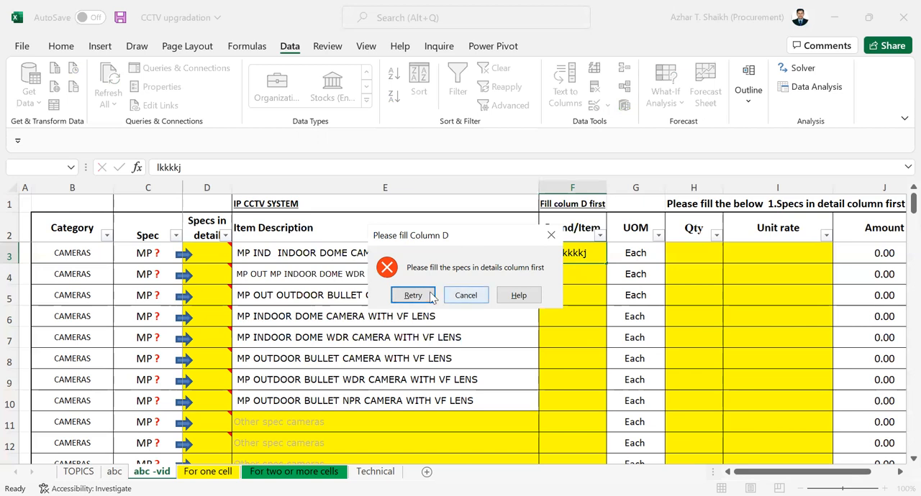
pyautogui.click(412, 295)
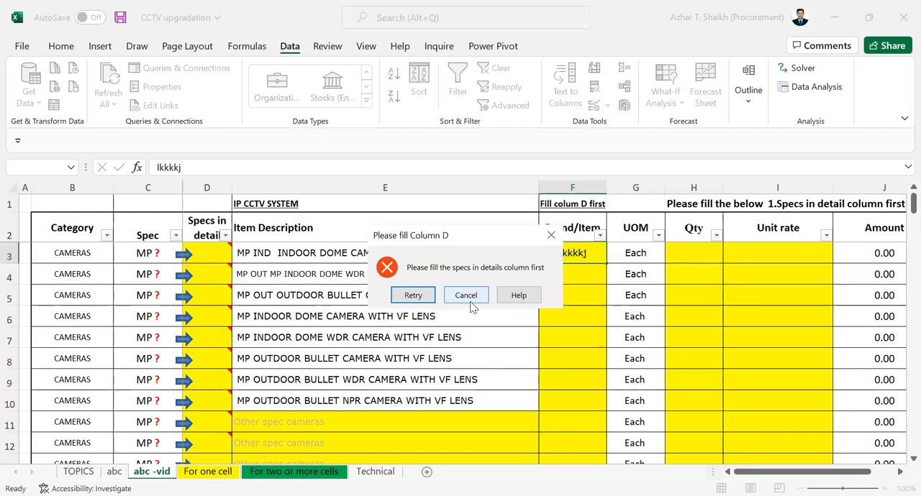
pyautogui.click(466, 295)
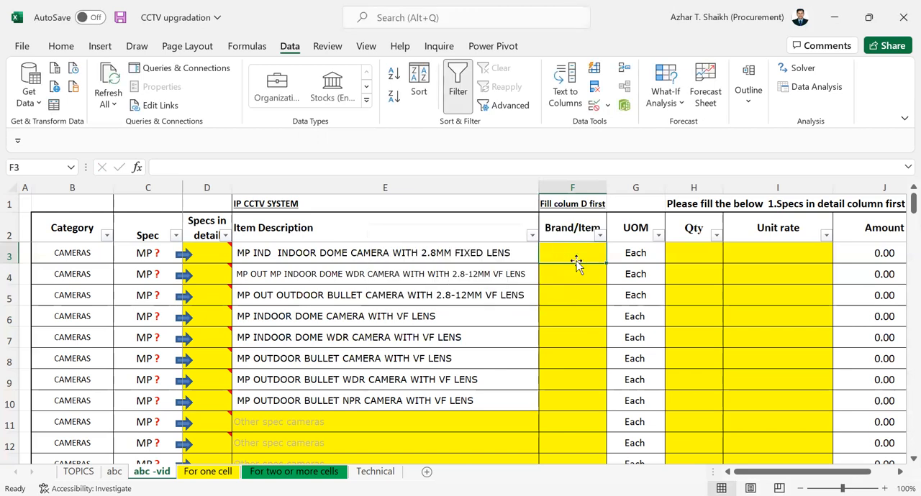
# - Discard the rejected D3 entry and enter spec 5 in D3
pyautogui.click(207, 252)
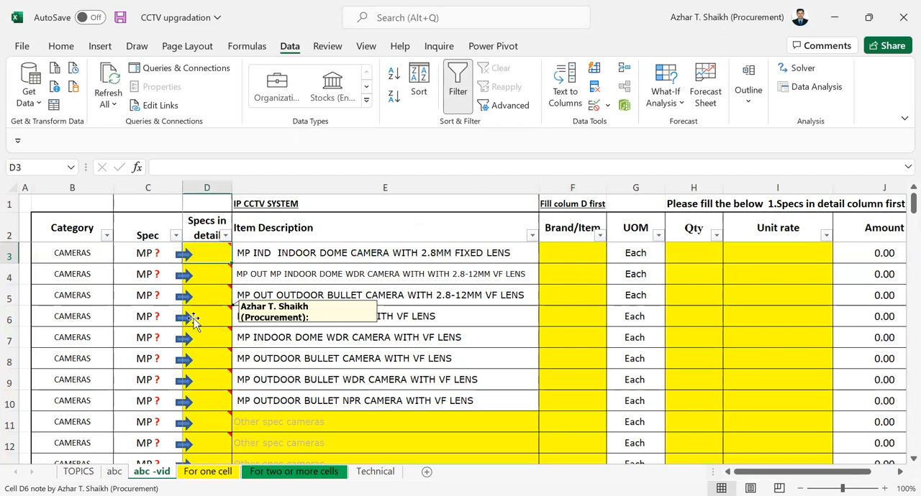
pyautogui.write('kkk')
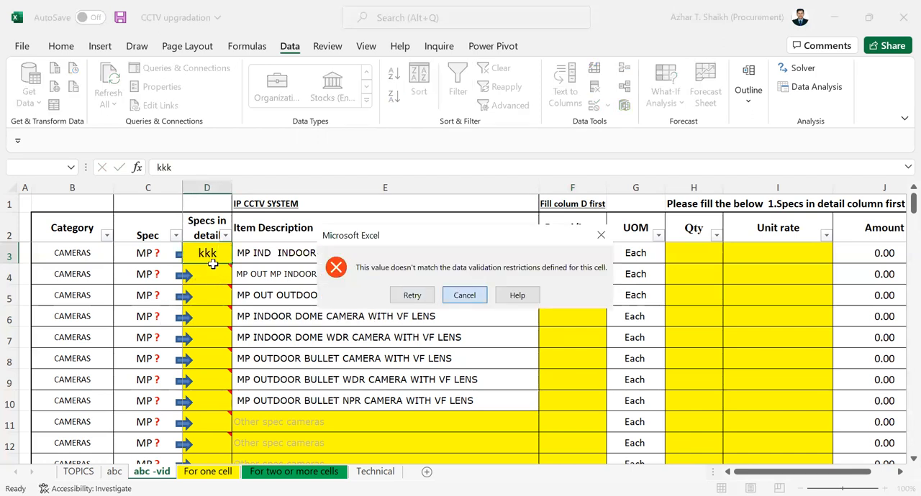
pyautogui.click(411, 295)
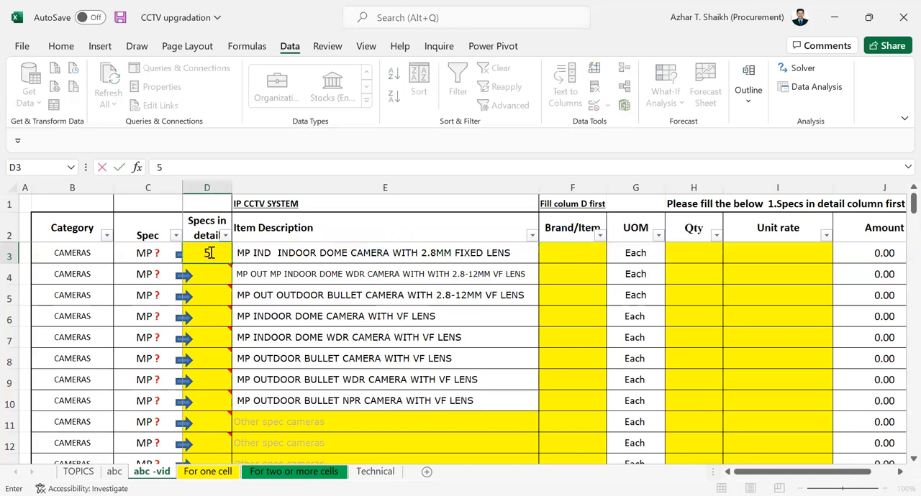
pyautogui.press('enter')
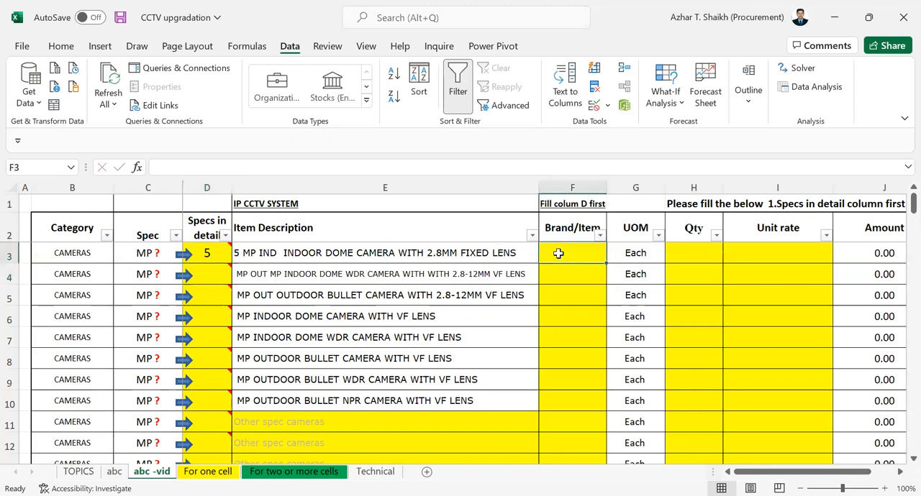
pyautogui.moveTo(572, 298)
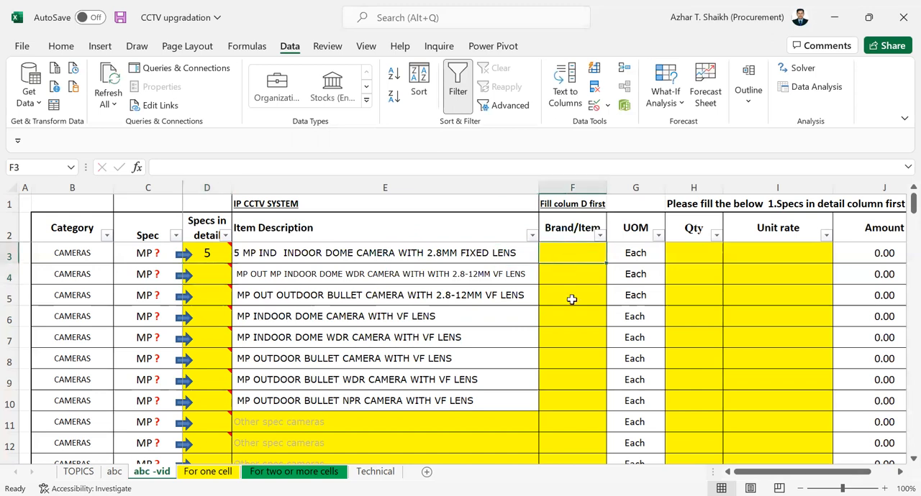
# - Enter brand kkkk in F3 and reopen its Data Validation settings
pyautogui.write('kkk')
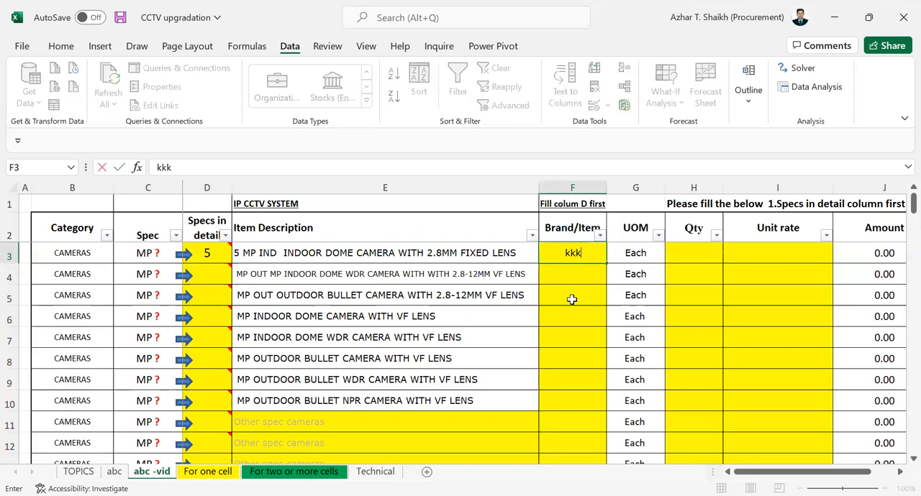
pyautogui.write('k')
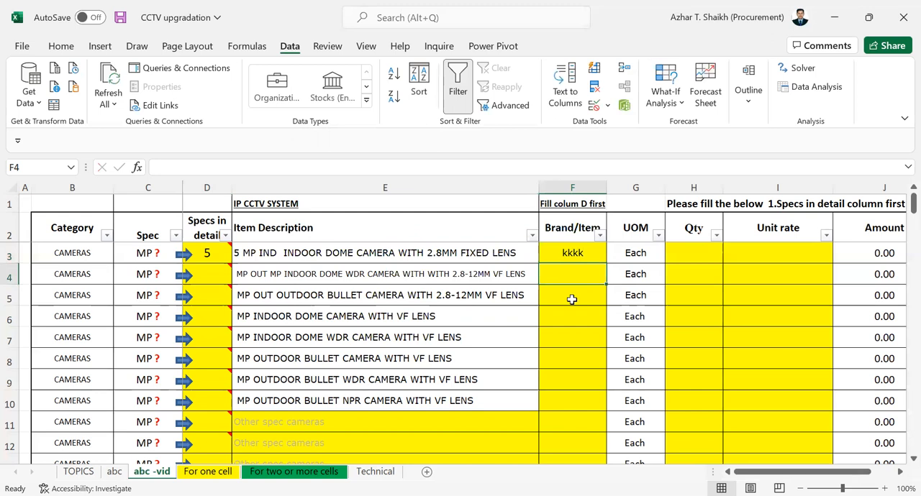
pyautogui.click(572, 252)
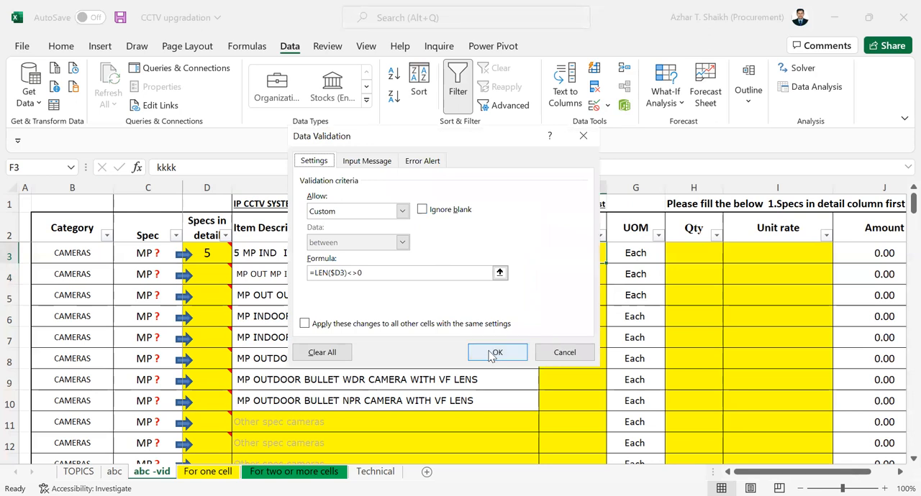
# - Close F3's Data Validation dialog with OK, leaving the rule unchanged
pyautogui.click(497, 353)
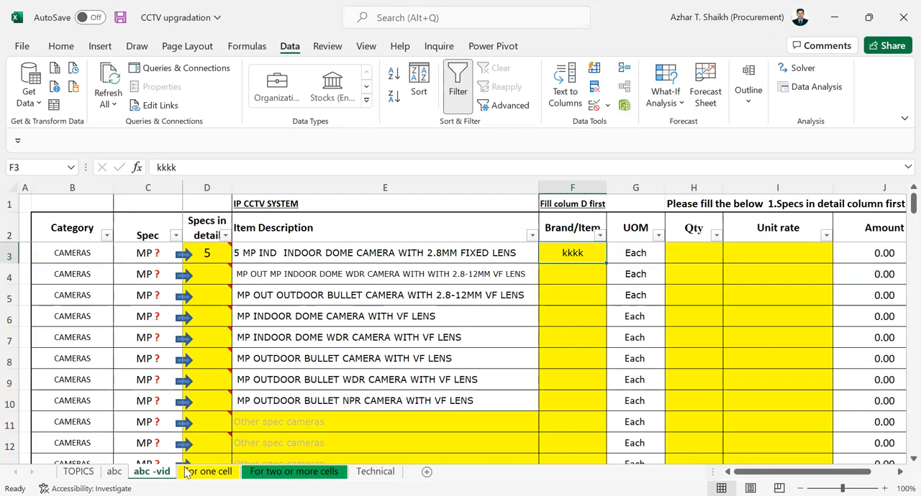
pyautogui.moveTo(193, 474)
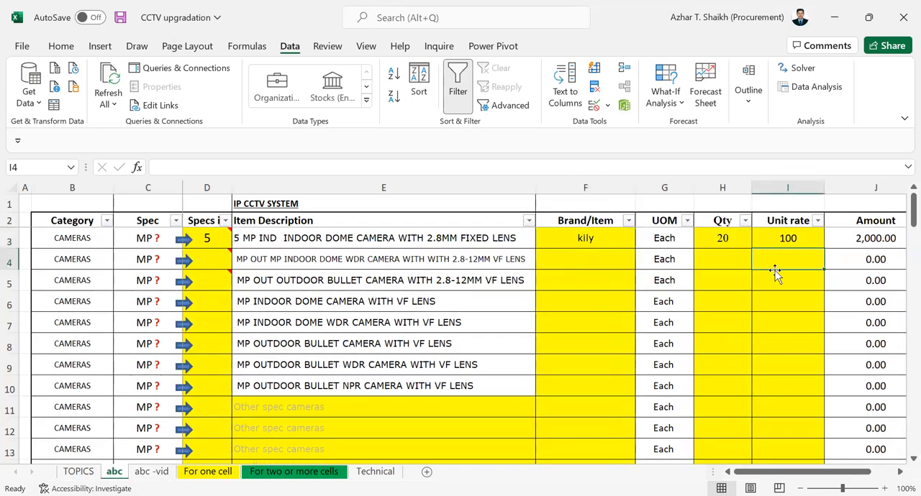
# - On the abc sheet, try unit rate 522 in I4 and cancel the 'Fill 3 columns first' alert
pyautogui.write('522')
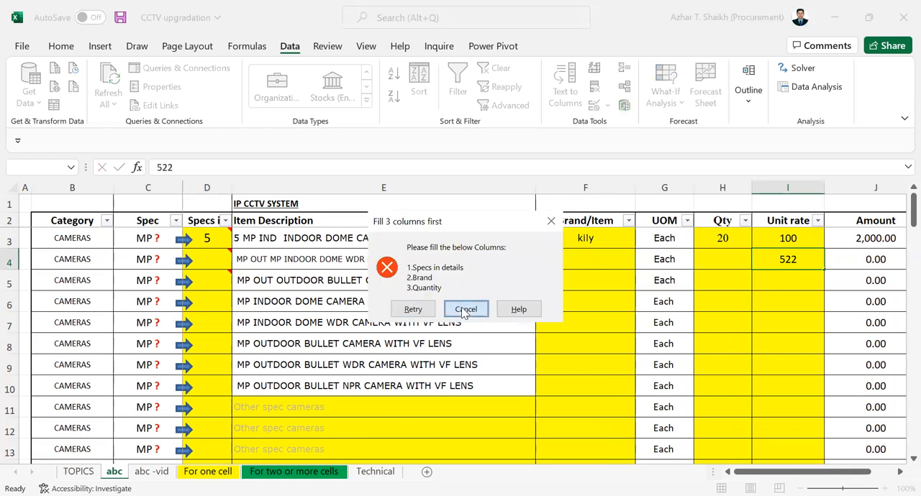
pyautogui.click(465, 309)
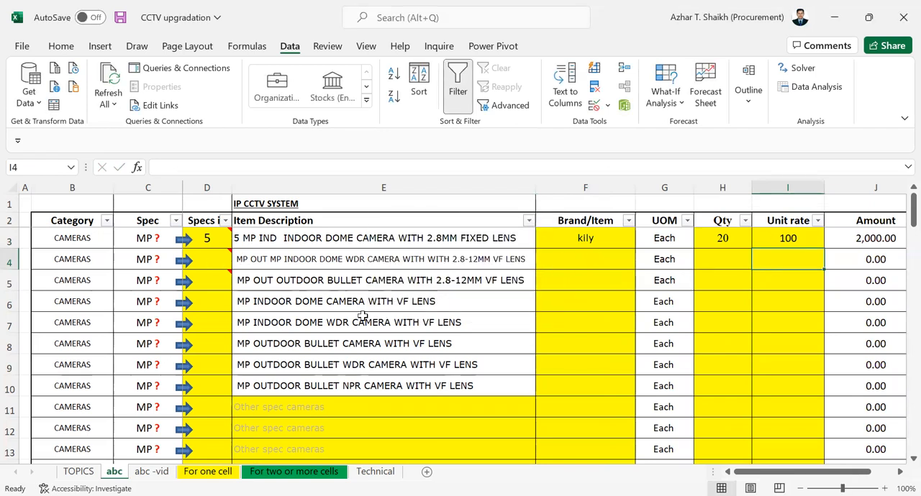